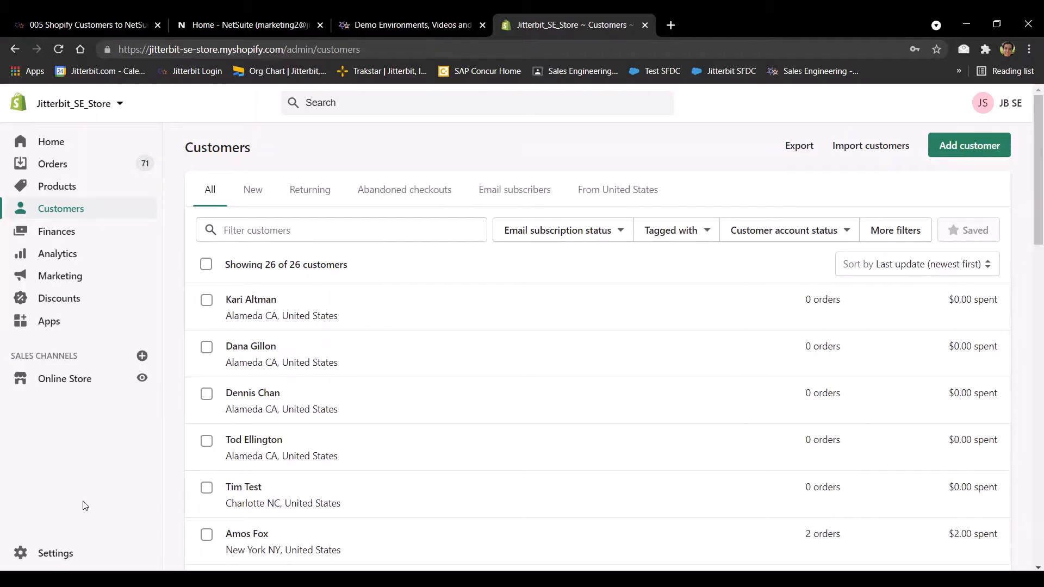
mouse_move(937, 128)
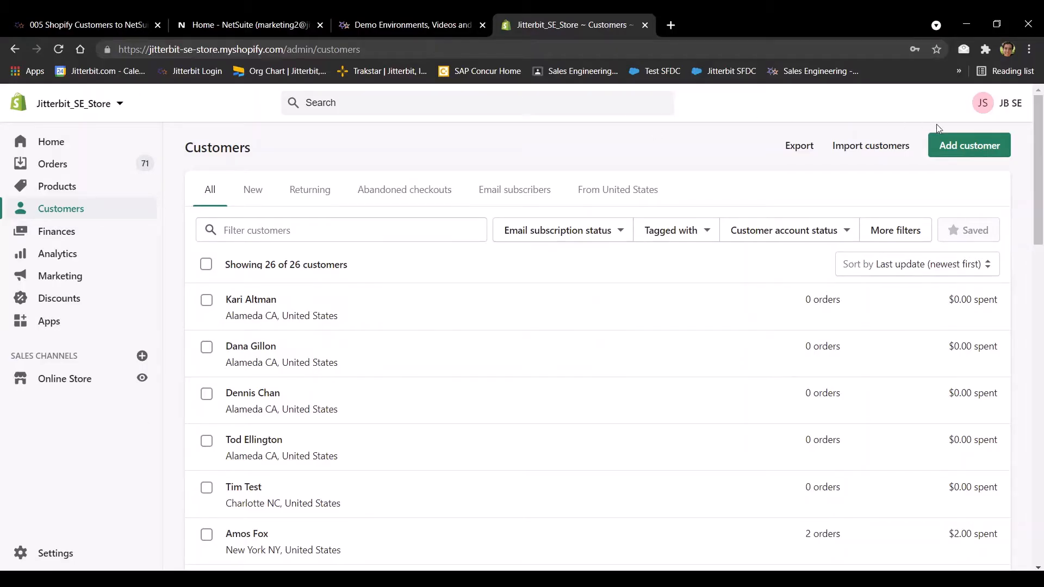
left_click(967, 144)
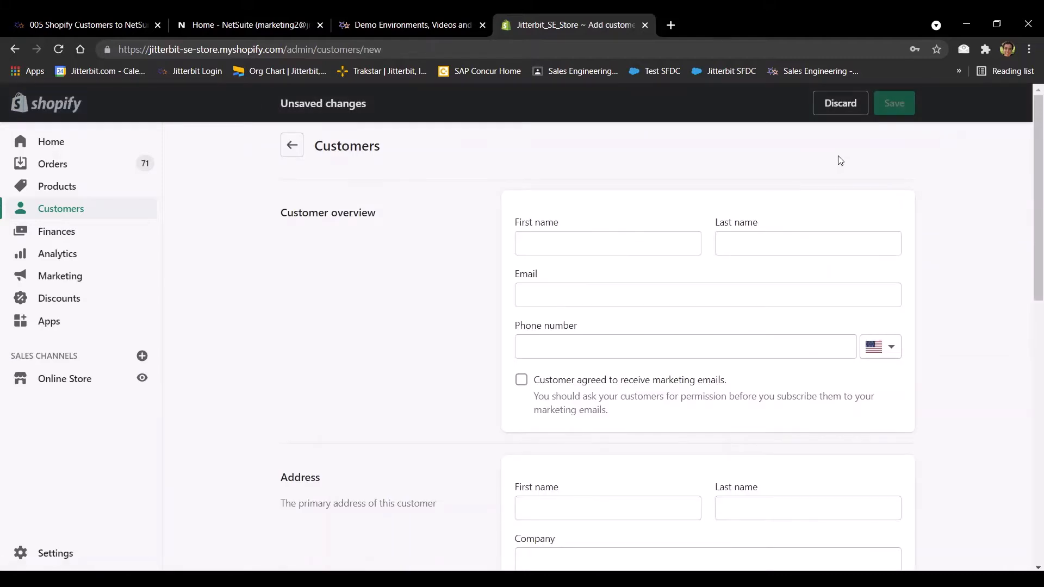
type("Sa")
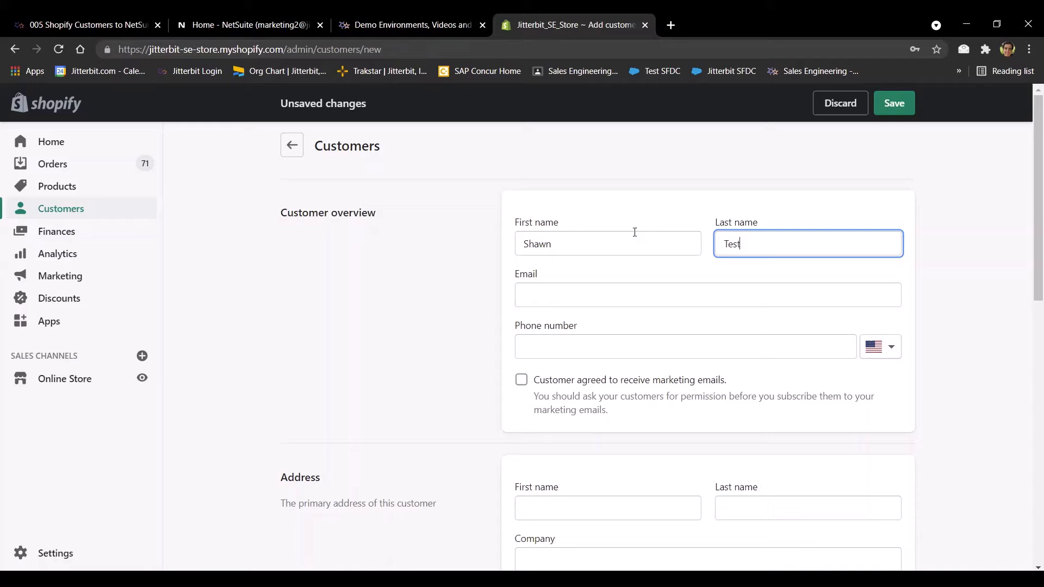
left_click(708, 295)
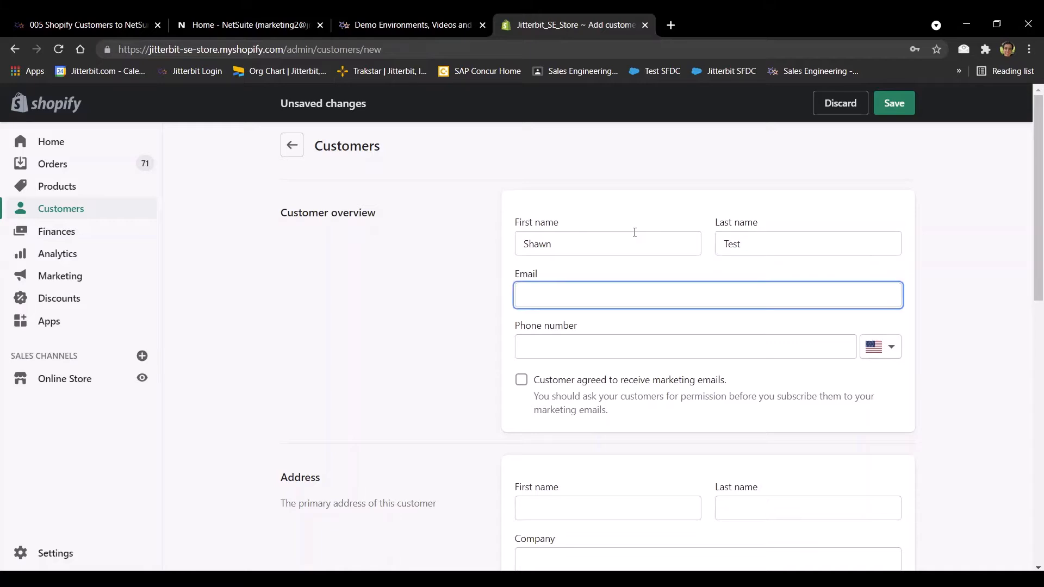
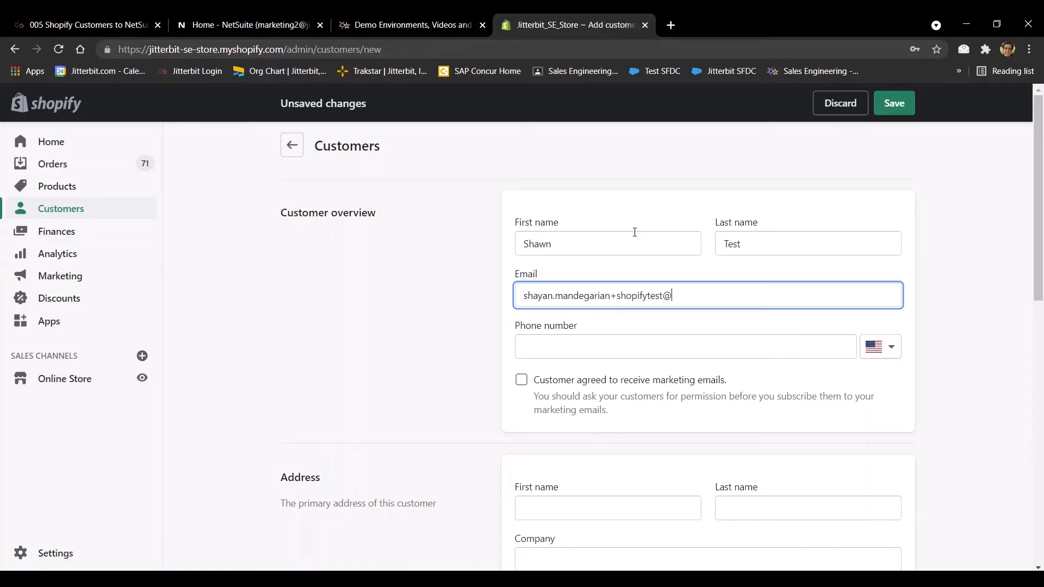
left_click(893, 103)
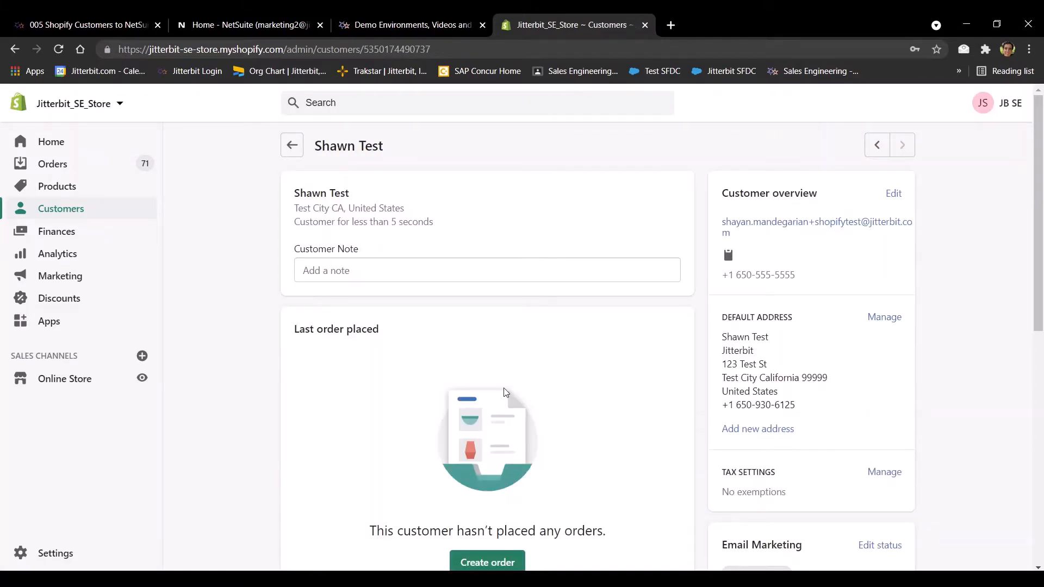
mouse_move(508, 394)
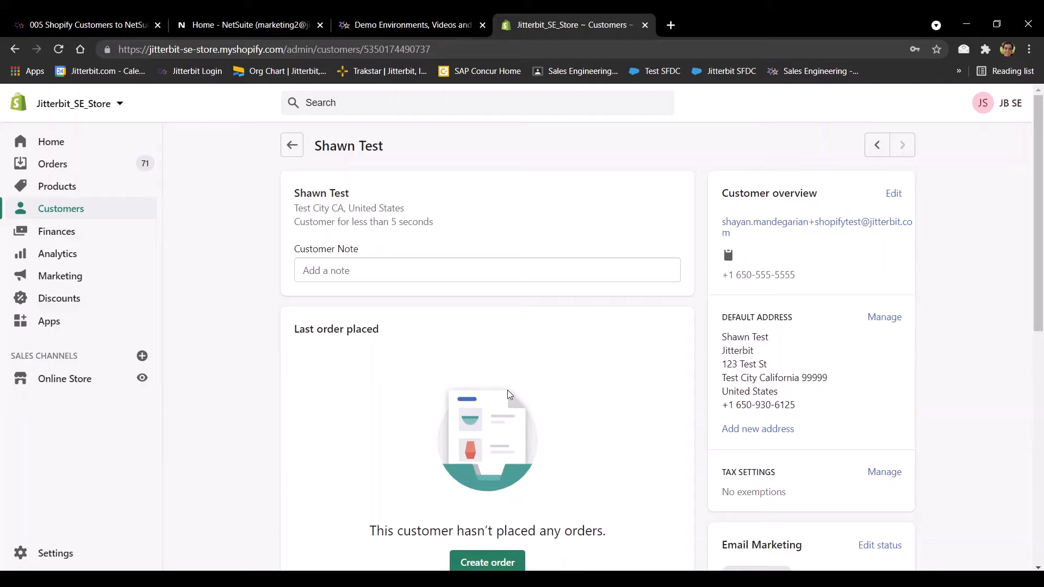
mouse_move(261, 87)
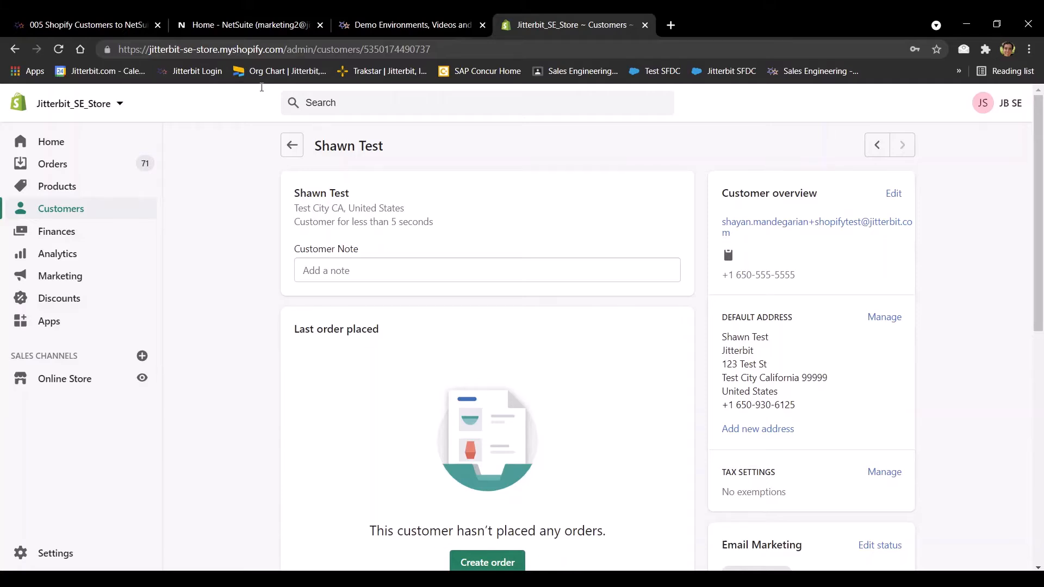
left_click(80, 25)
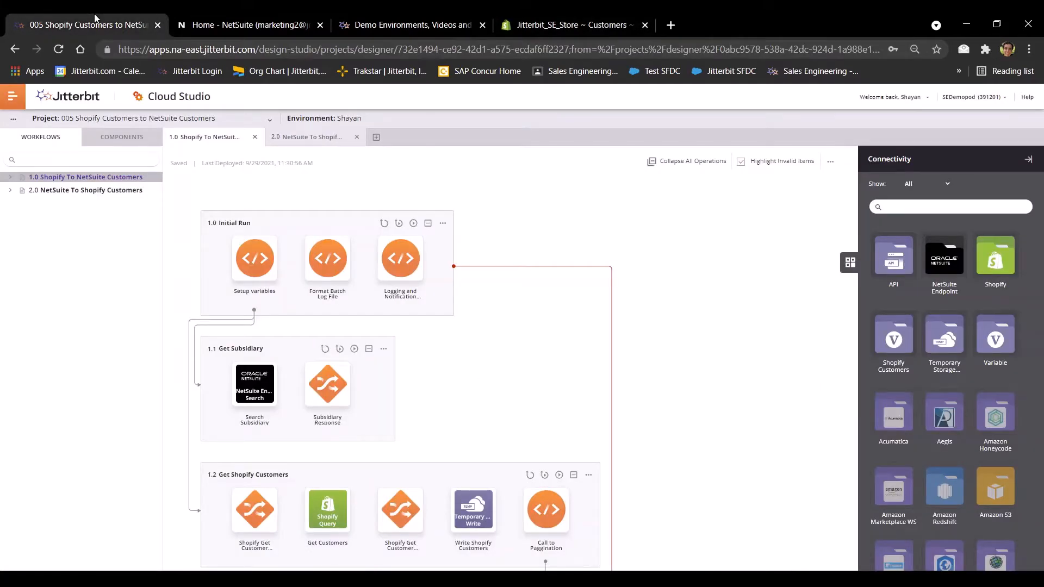
mouse_move(424, 233)
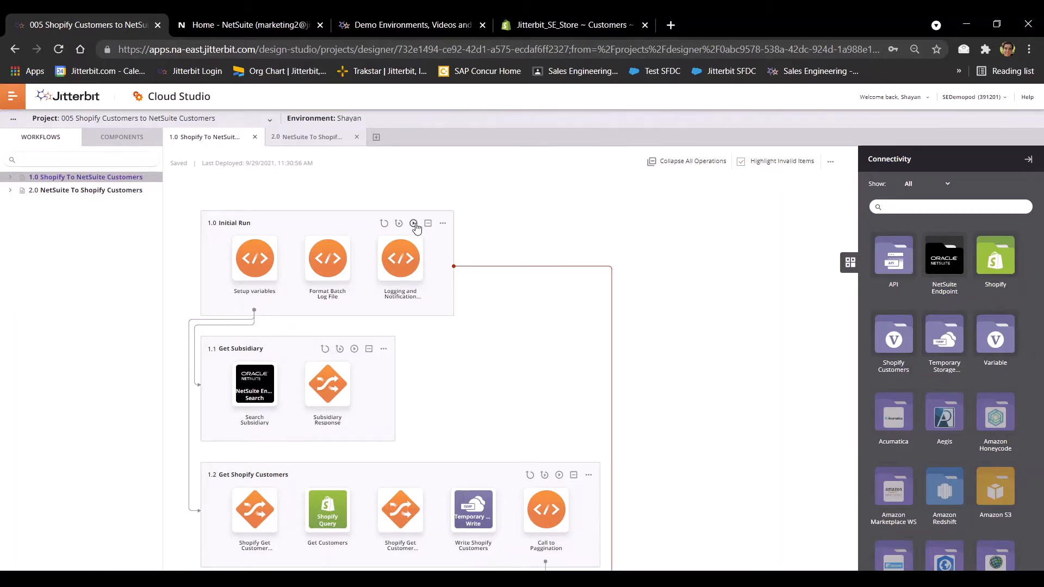
Step: Launch the 1.0 Initial Run operation and let its first operations report success
left_click(413, 223)
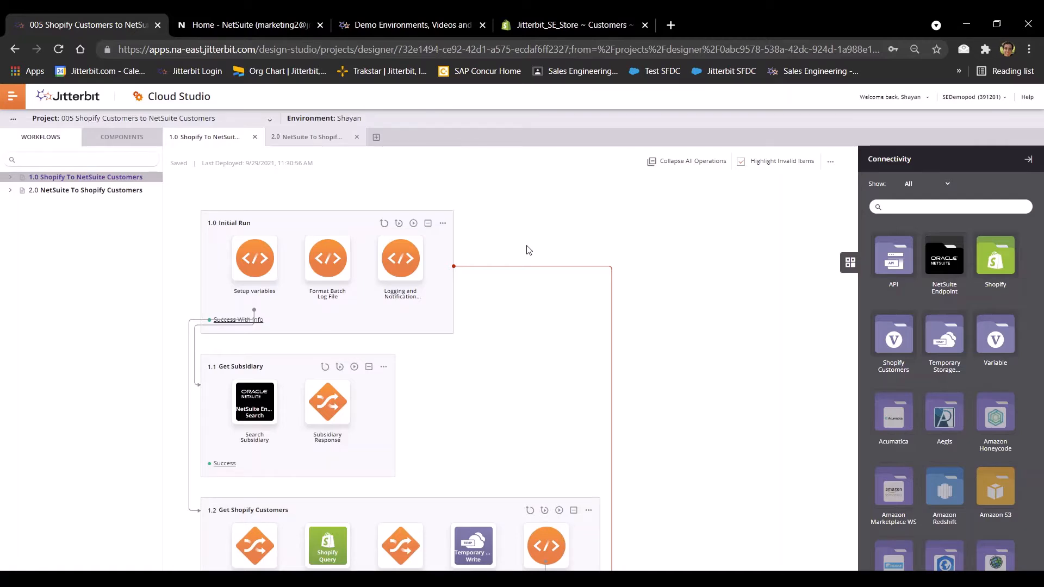
mouse_move(253, 34)
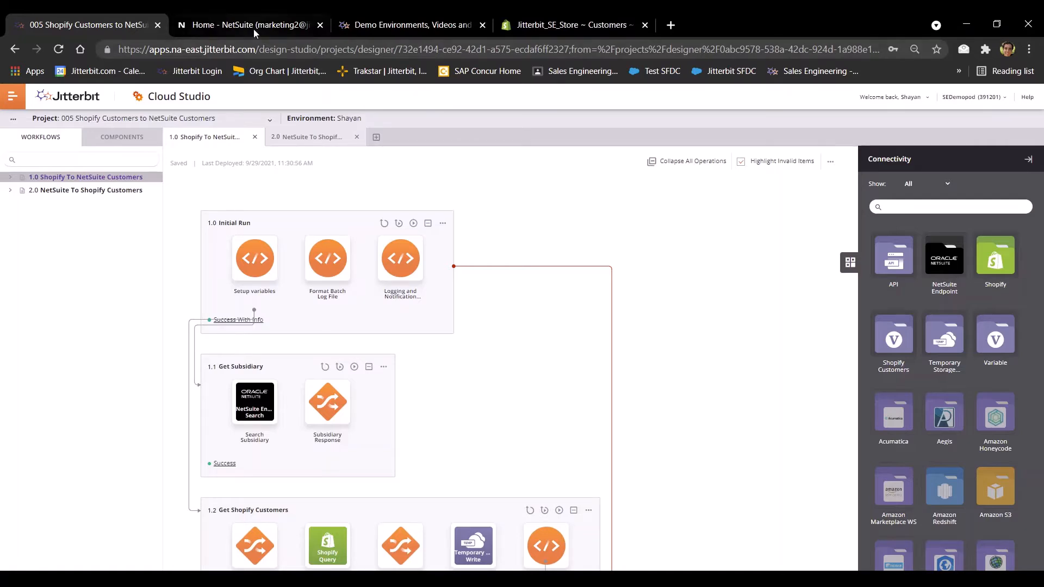
Step: Quick Search NetSuite for Shawn Test and open the matching customer record
left_click(250, 25)
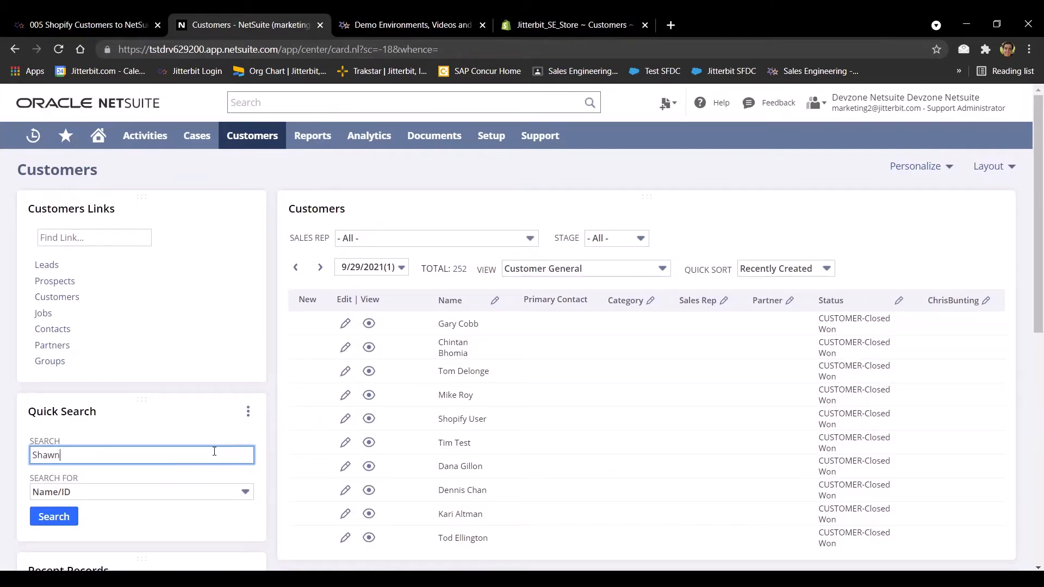
type("Test")
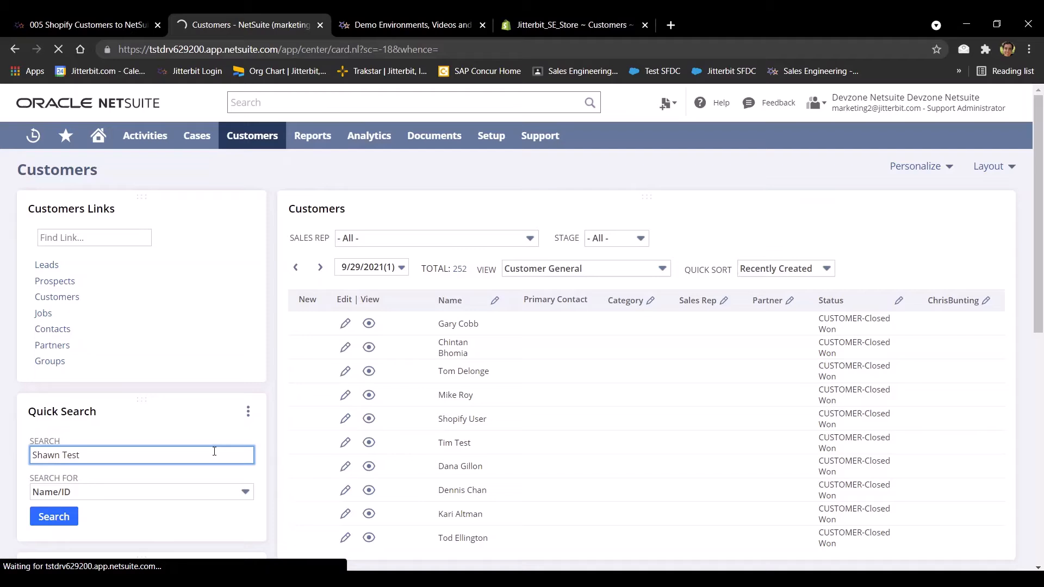
left_click(54, 515)
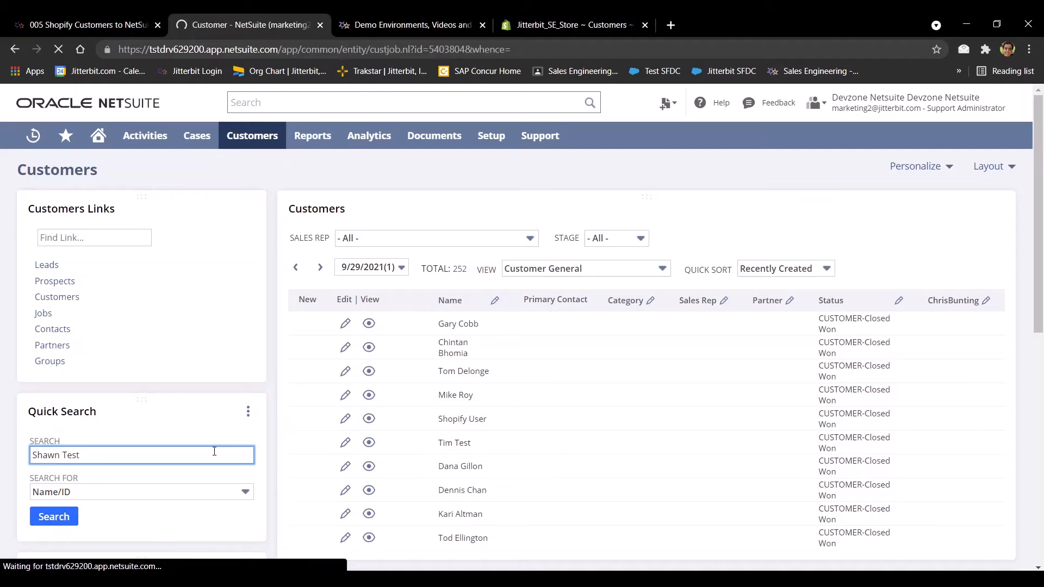
left_click(53, 515)
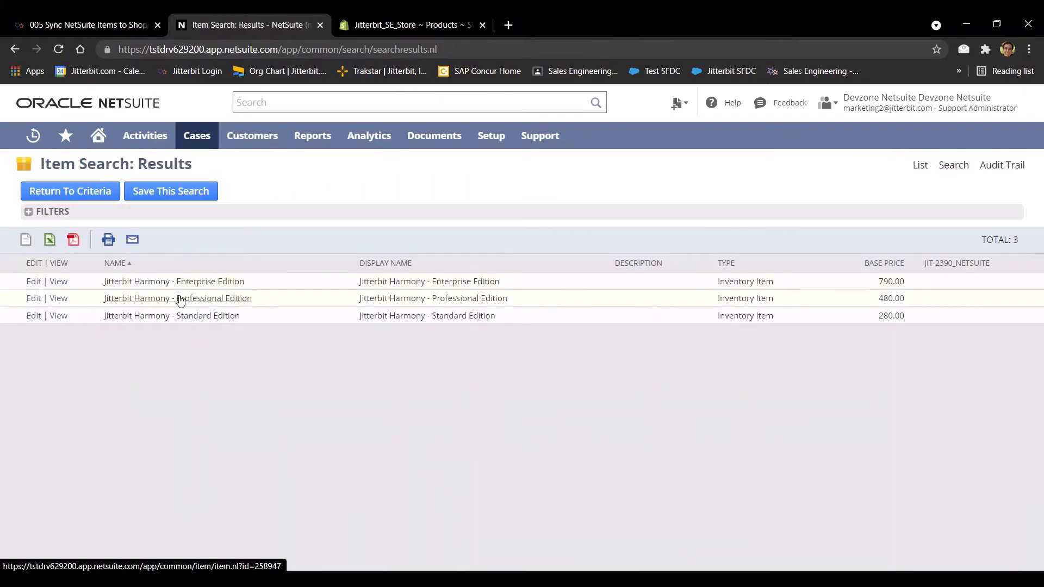
mouse_move(72, 326)
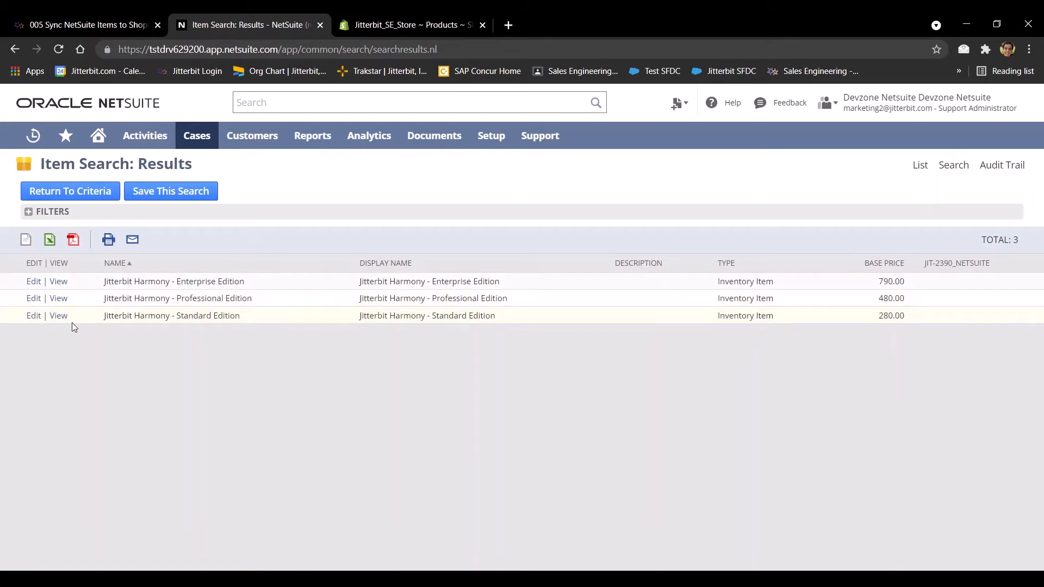
Step: View the Standard Edition item in NetSuite, then open the same product in Shopify to compare the 280.00 price
left_click(57, 315)
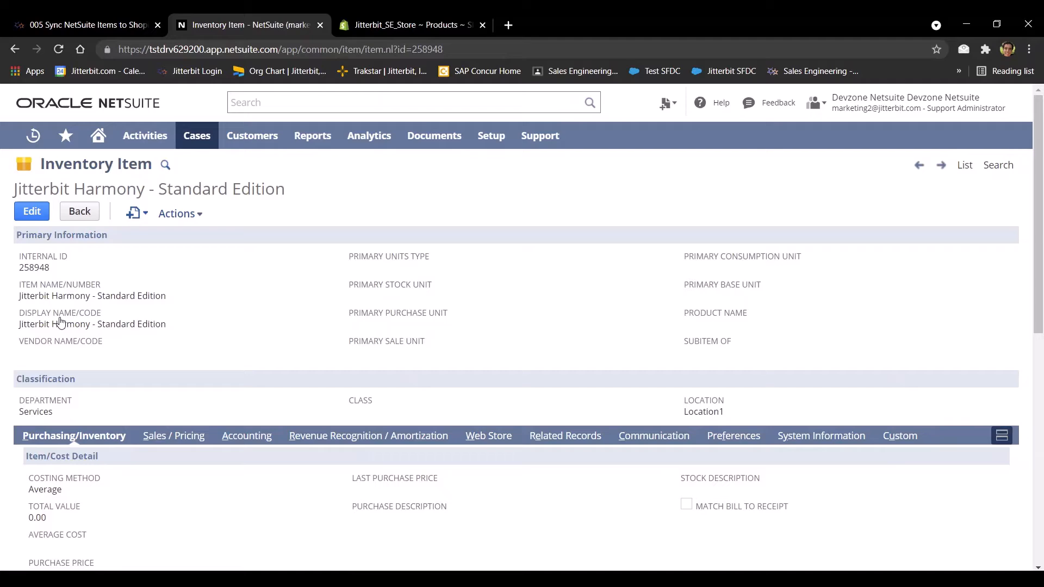
scroll("down", 3)
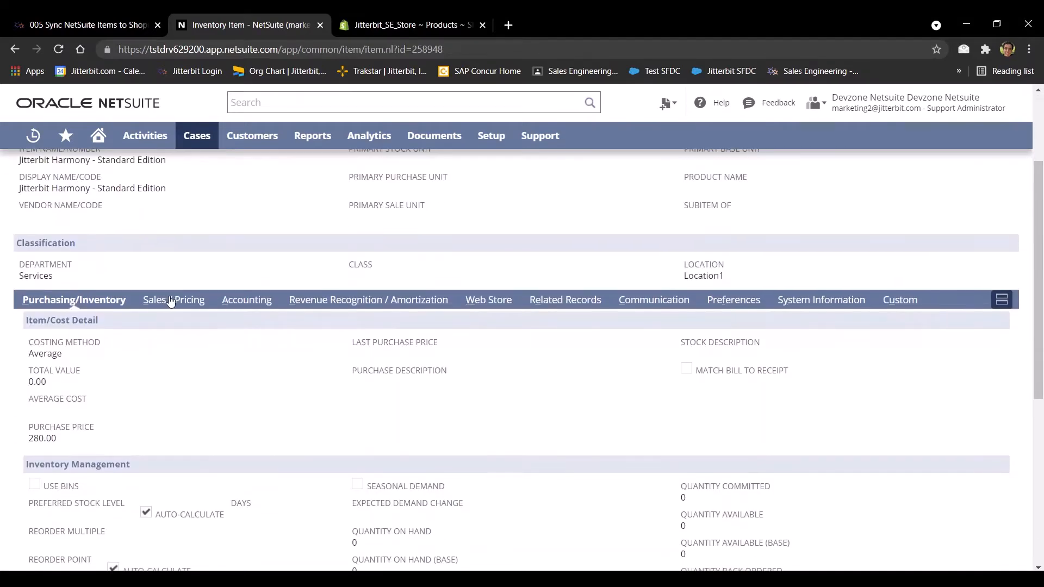
left_click(408, 25)
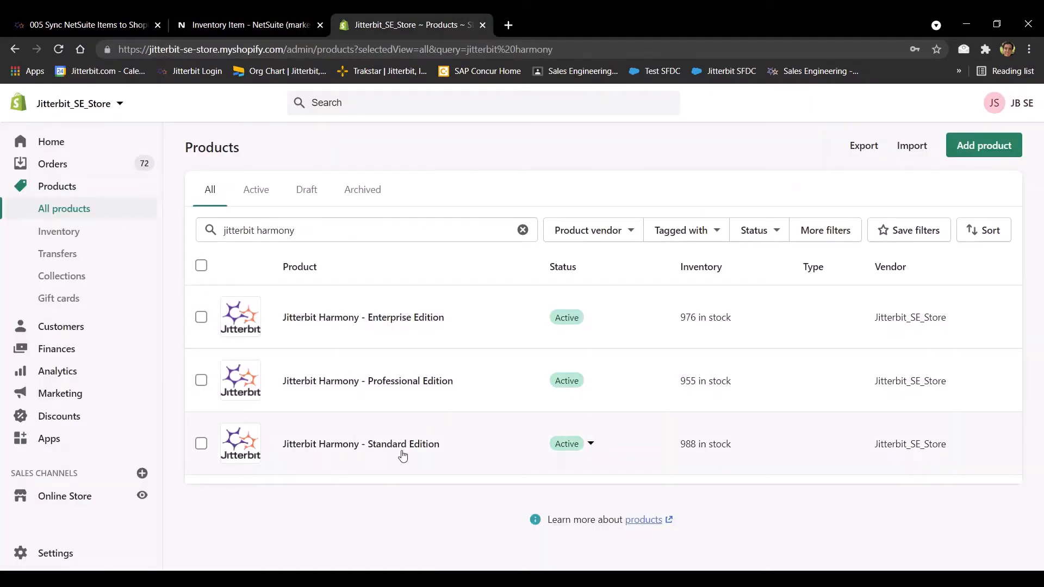
left_click(359, 444)
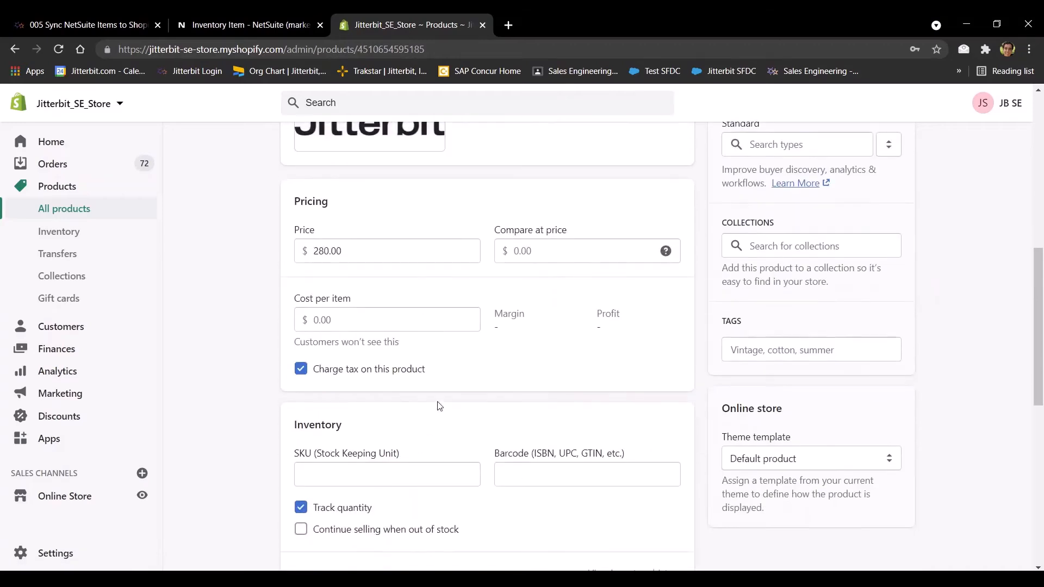
mouse_move(263, 370)
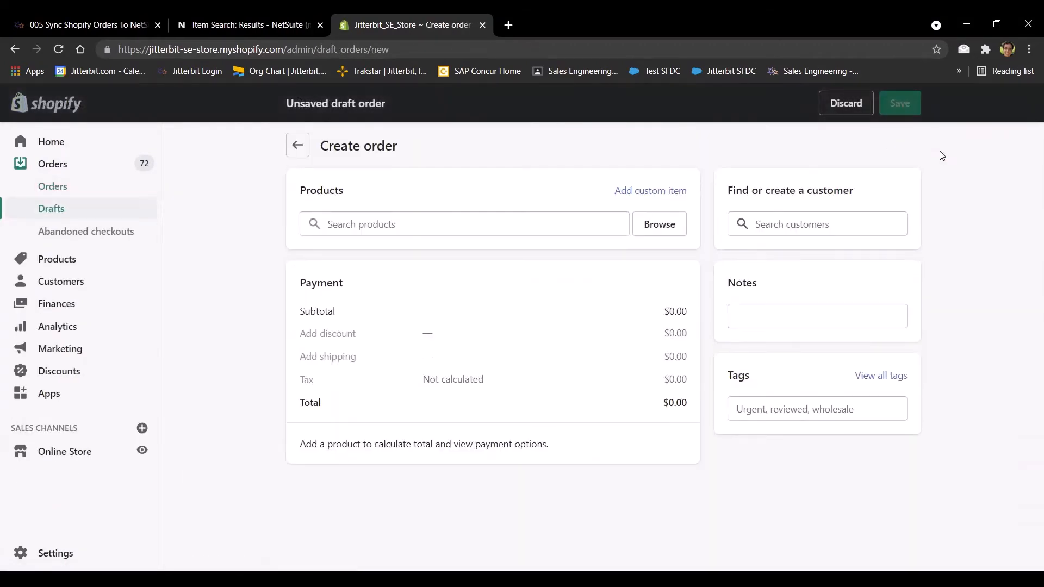
Step: Build the draft order for customer Shawn with the Jitterbit Harmony - Standard Edition at $280.00
left_click(816, 224)
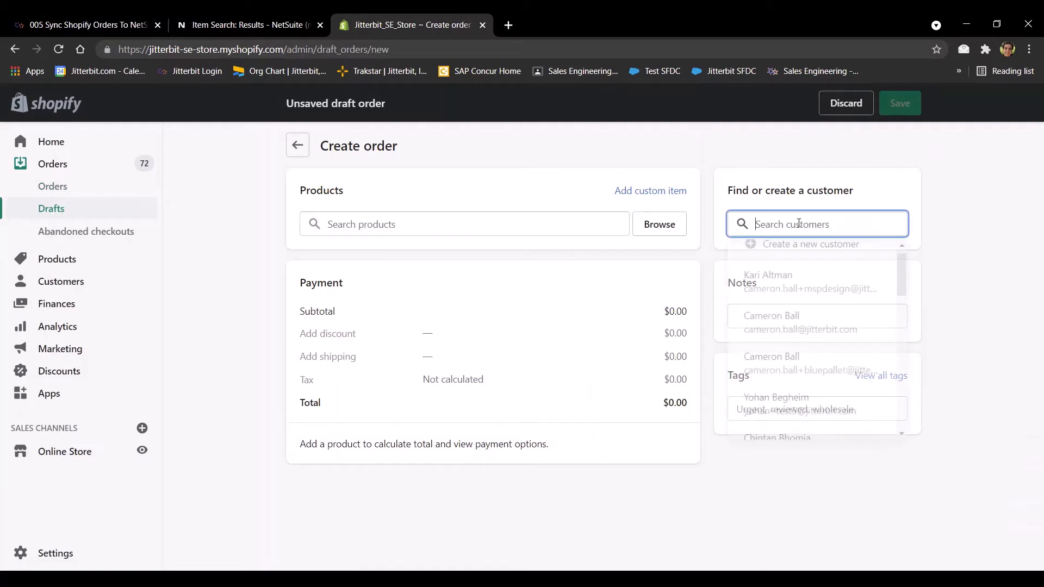
type("shawn")
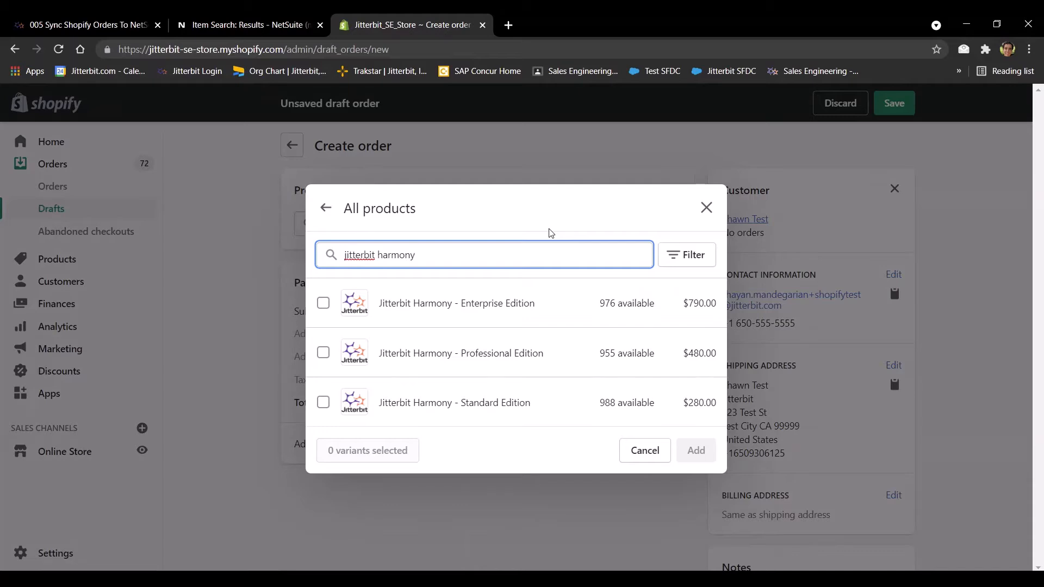
left_click(324, 402)
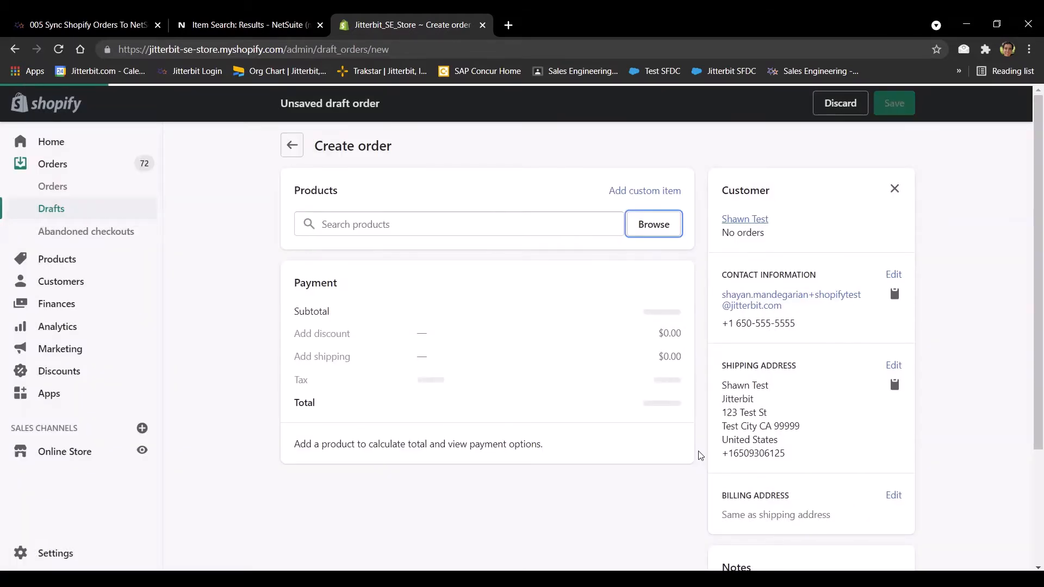
left_click(652, 223)
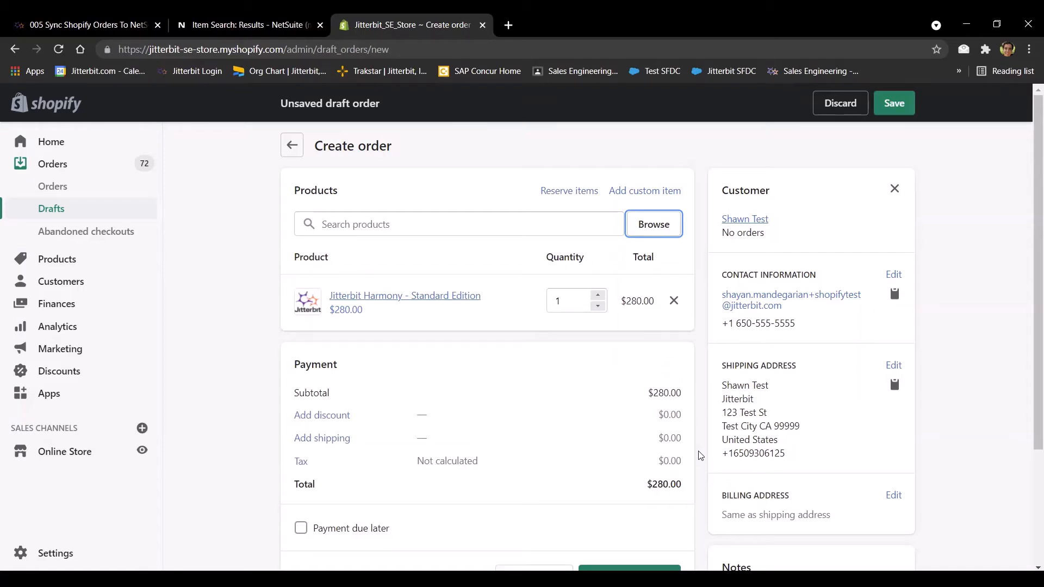
scroll("down", 3)
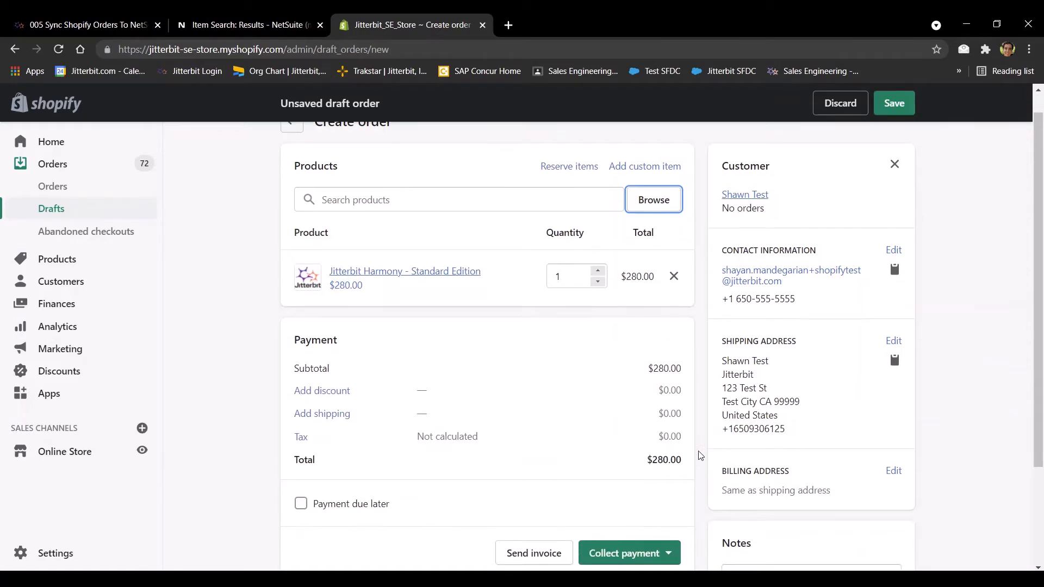
scroll("down", 3)
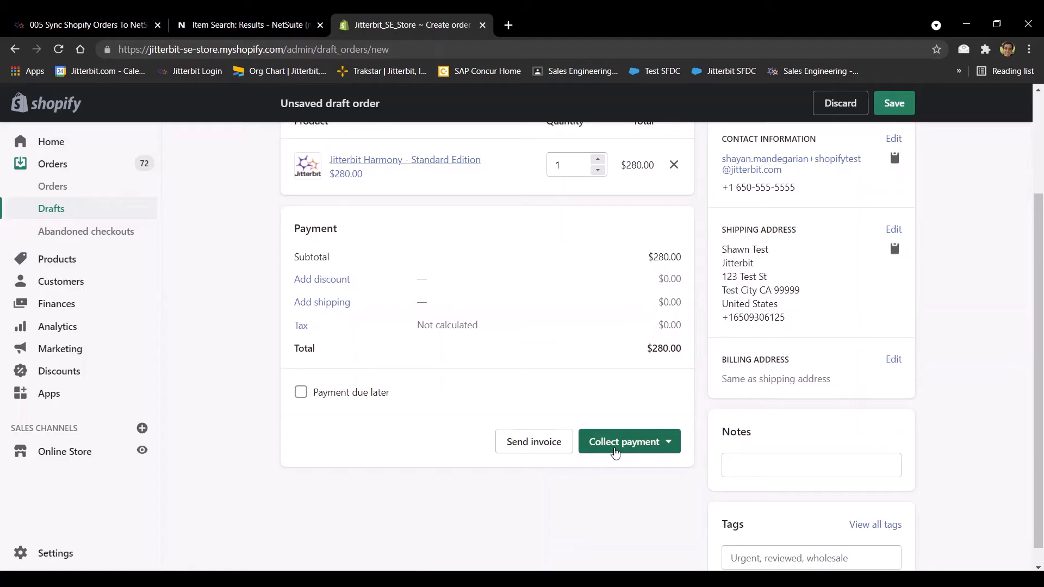
Step: Collect payment by marking the draft as paid and confirm creating the order
left_click(628, 441)
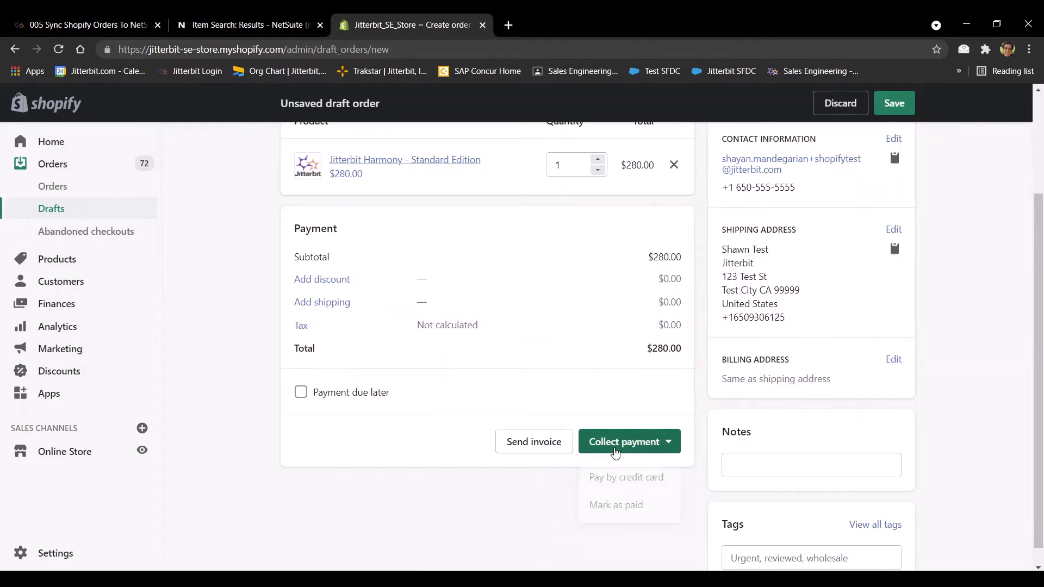
left_click(614, 504)
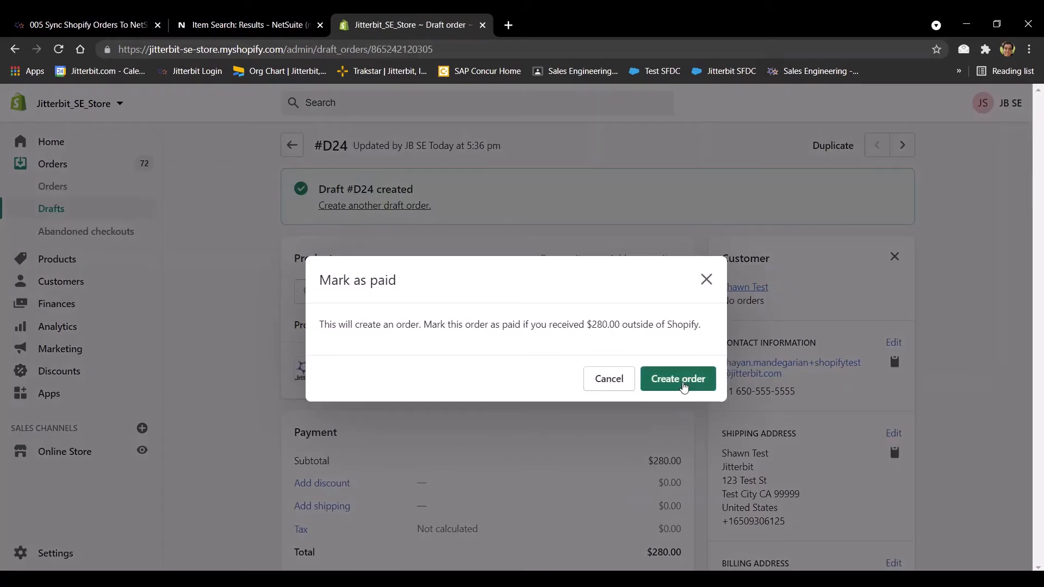
left_click(677, 378)
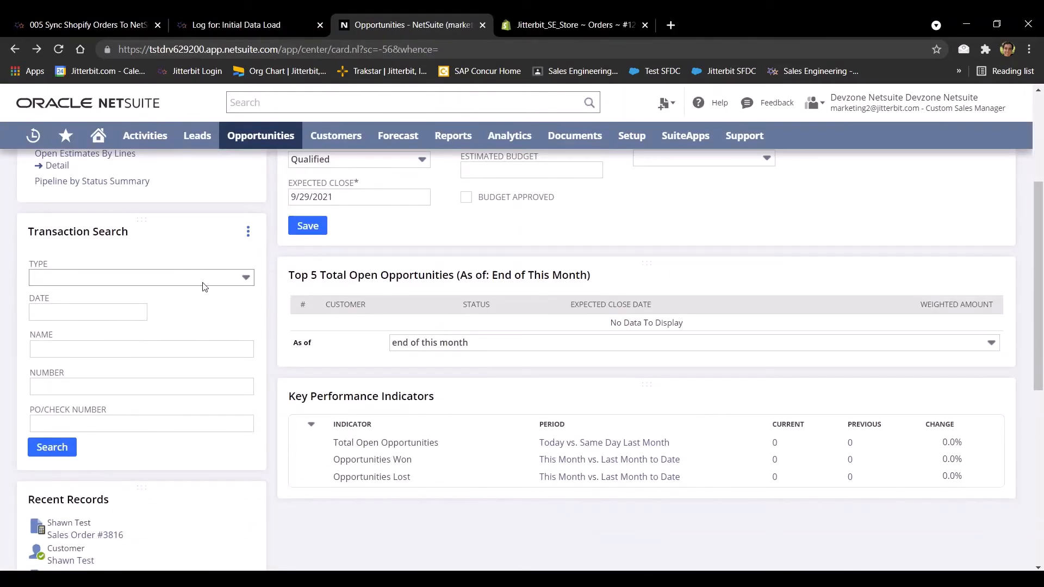
Step: Search Sales Order transactions for Shawn Test and review pending sales order 3816 before fulfilling it
left_click(140, 277)
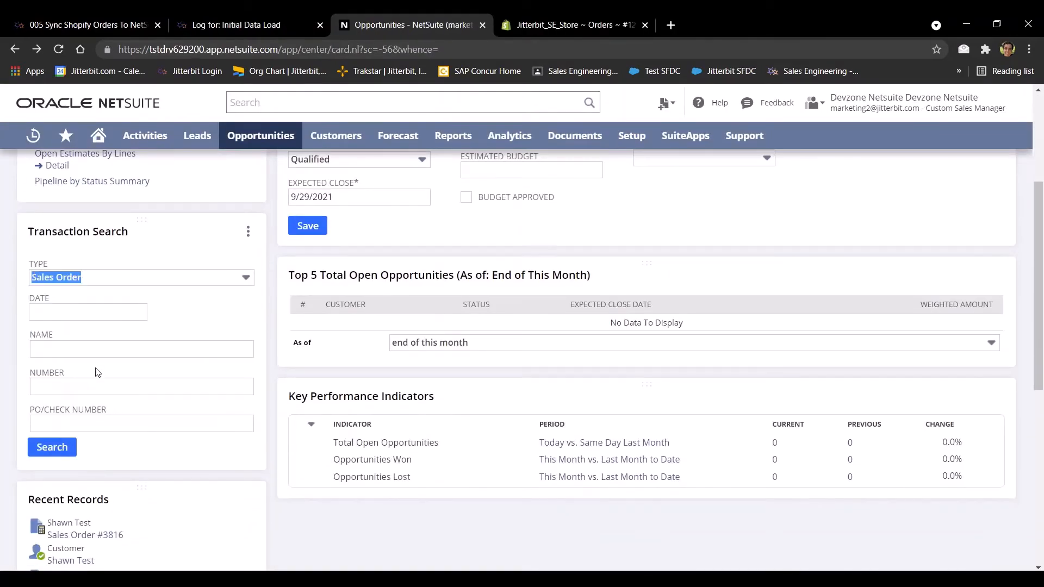
type("Shawn Test")
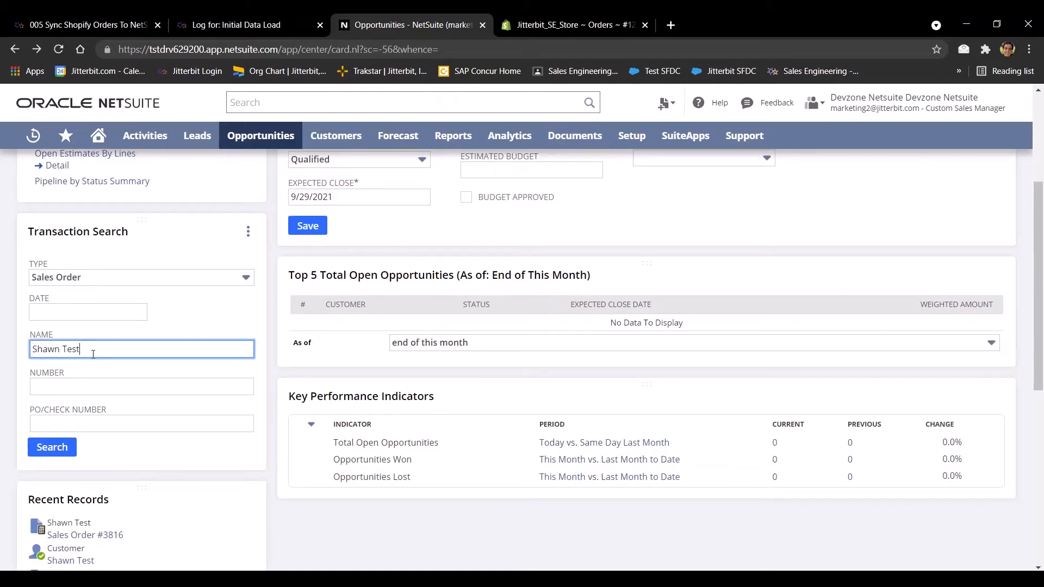
left_click(52, 447)
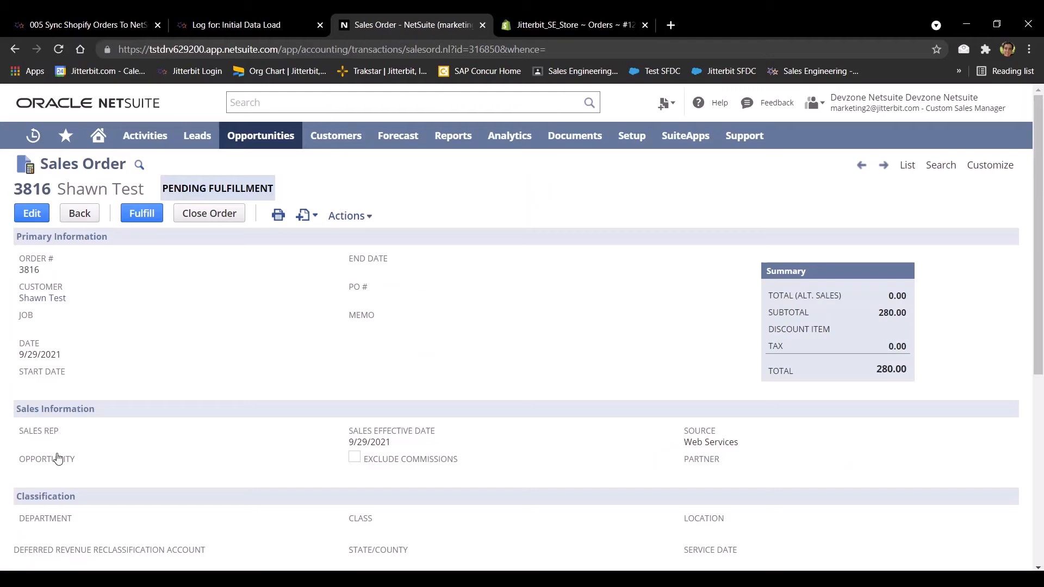
scroll("down", 3)
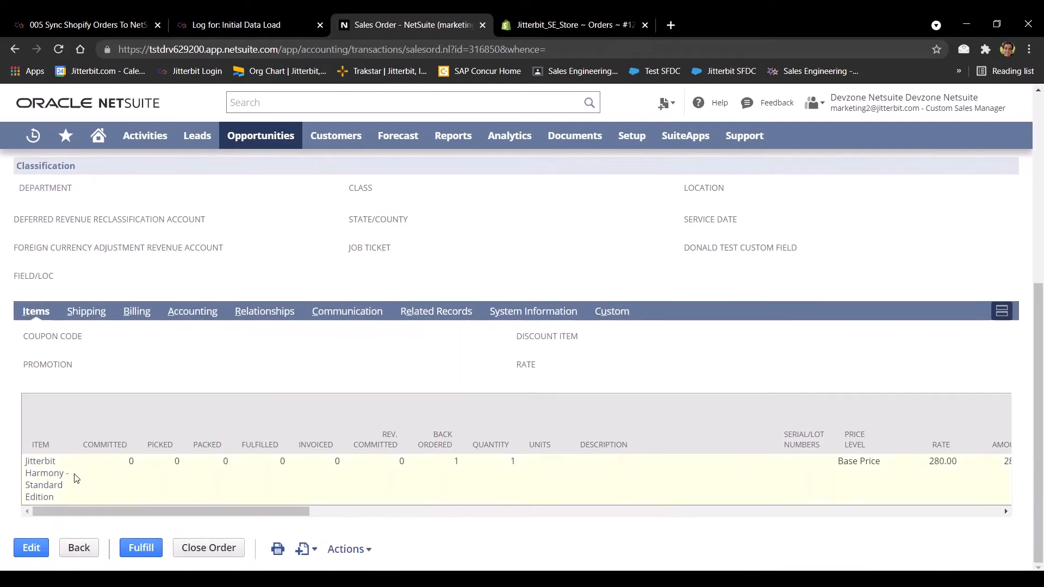
scroll("up", 3)
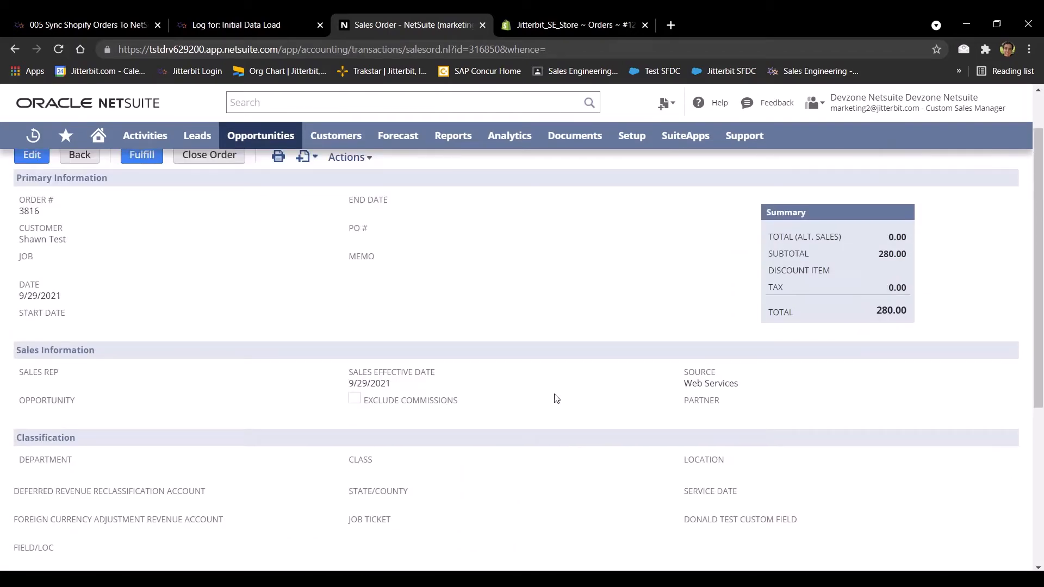
scroll("up", 3)
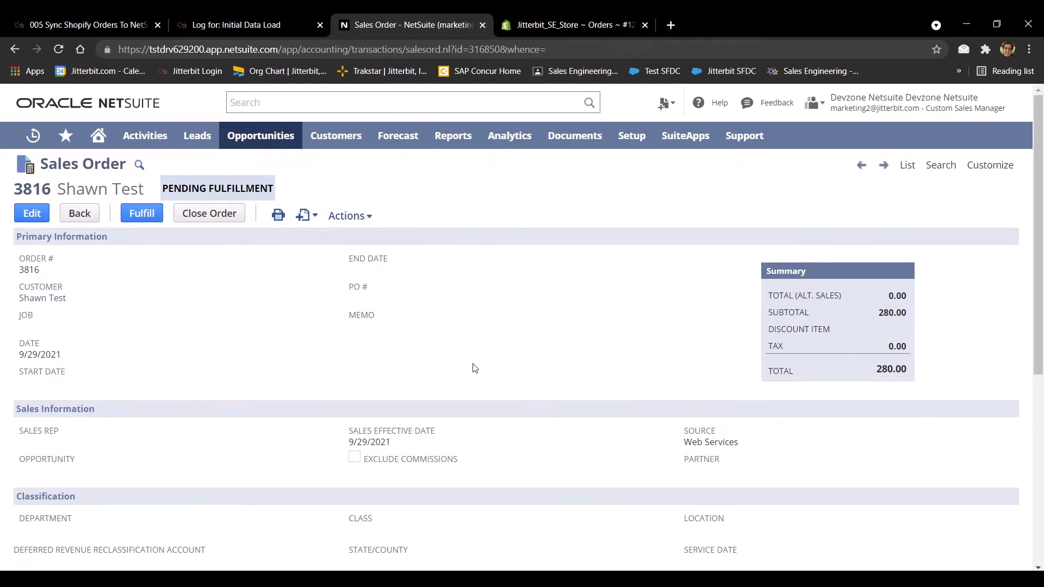
left_click(141, 213)
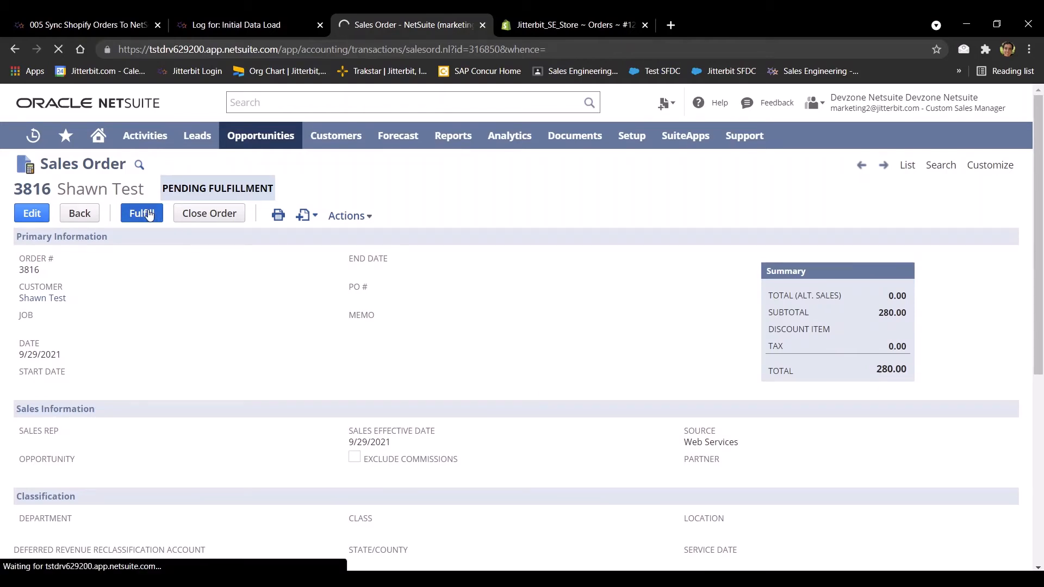
Step: Fulfill order 3816, save item fulfillment 162, mark it packed and shipped, then check the Shopify order
left_click(140, 213)
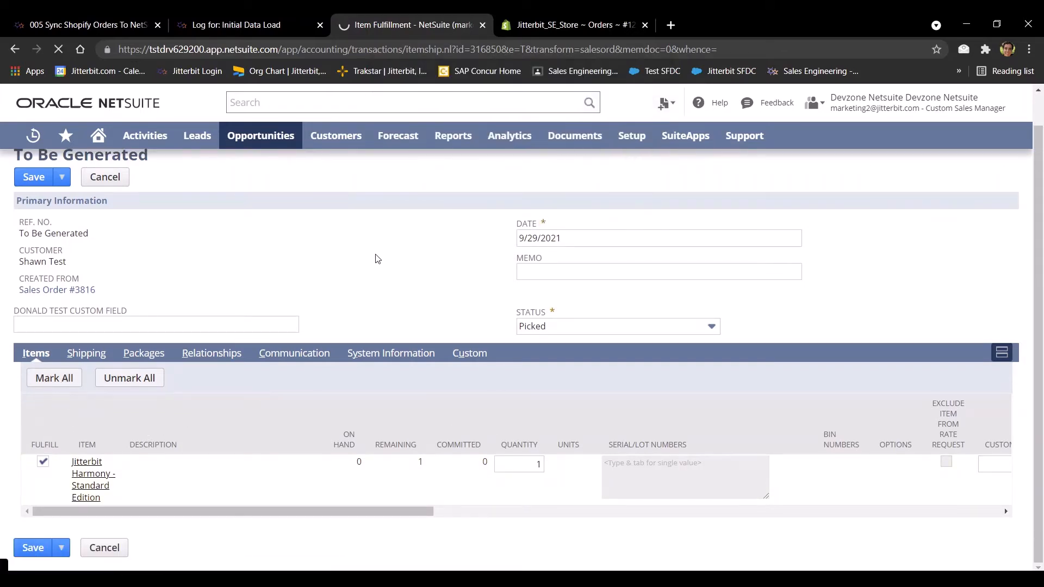
left_click(33, 176)
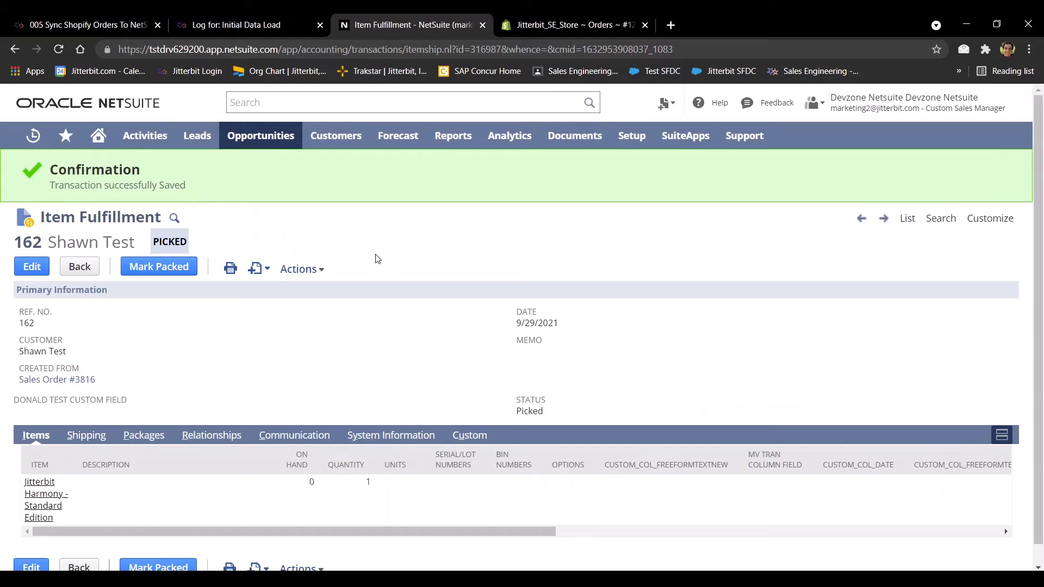
left_click(159, 266)
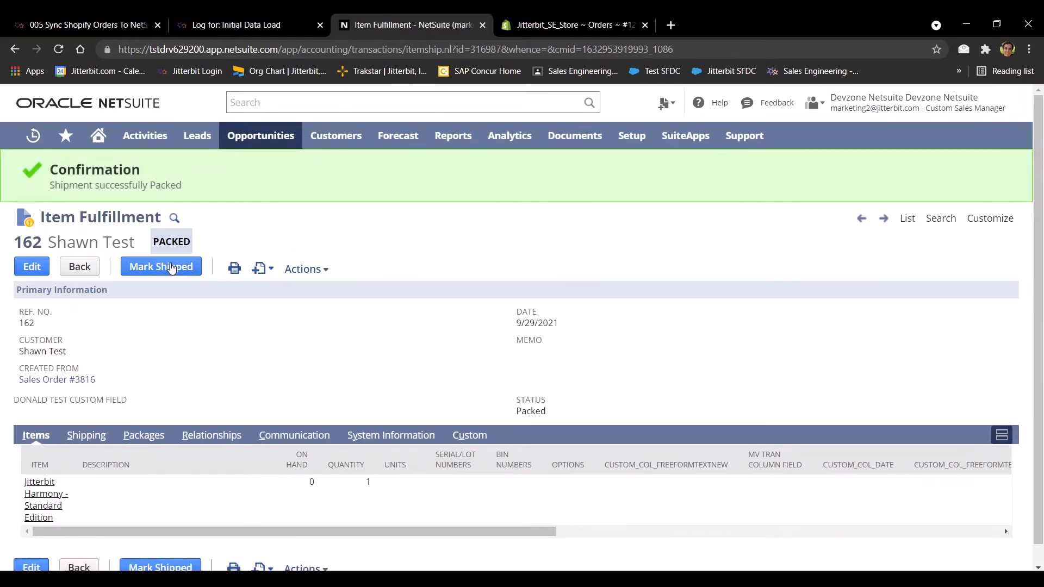
left_click(161, 266)
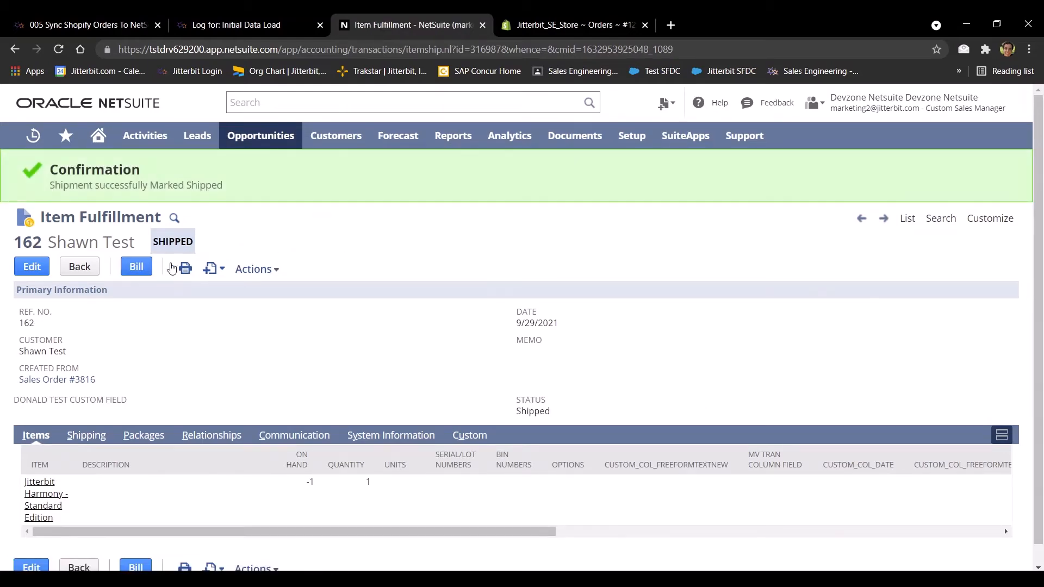
left_click(558, 25)
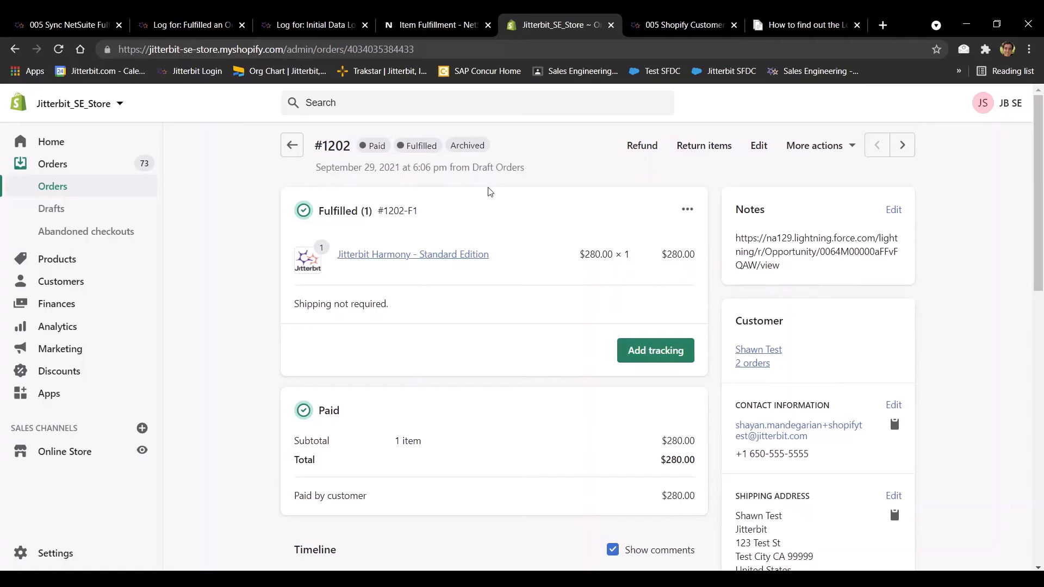
mouse_move(503, 166)
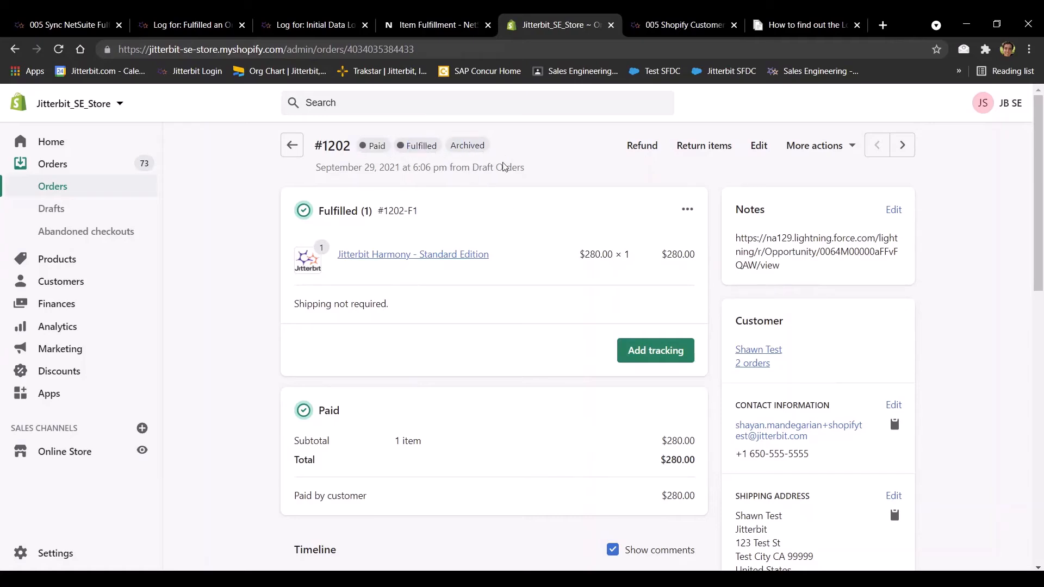
scroll("down", 3)
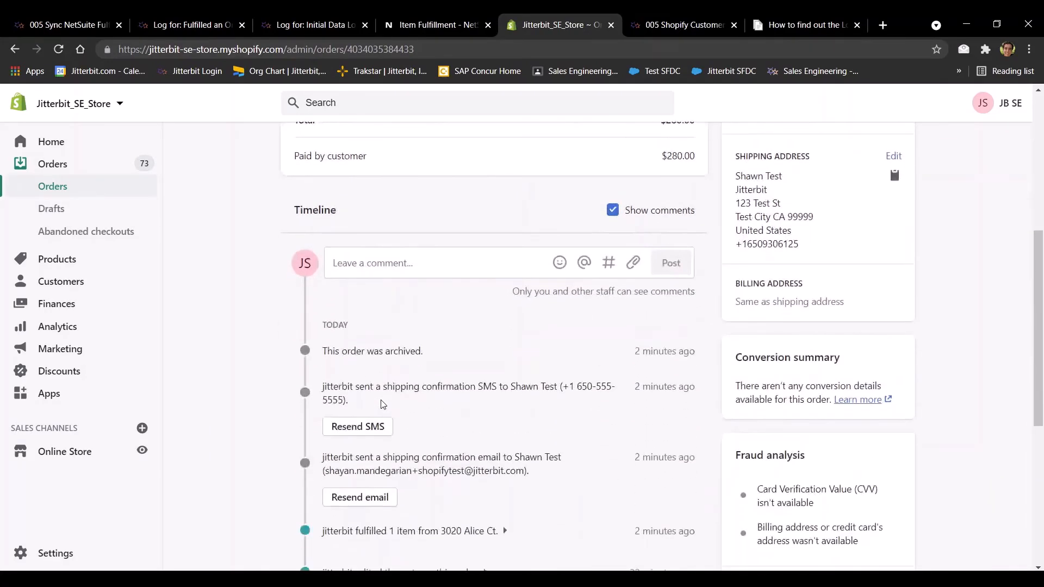
mouse_move(406, 491)
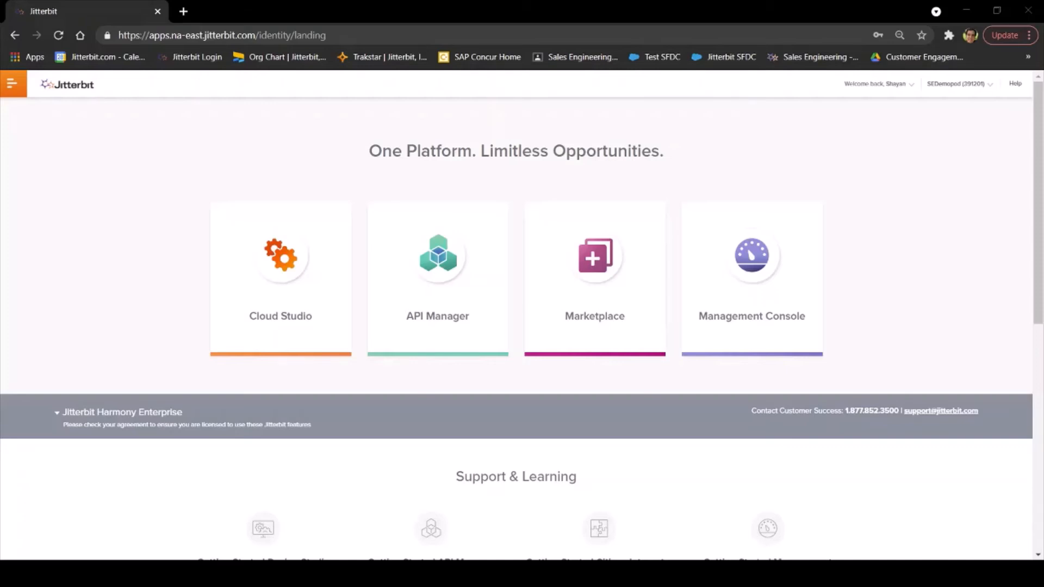
mouse_move(569, 385)
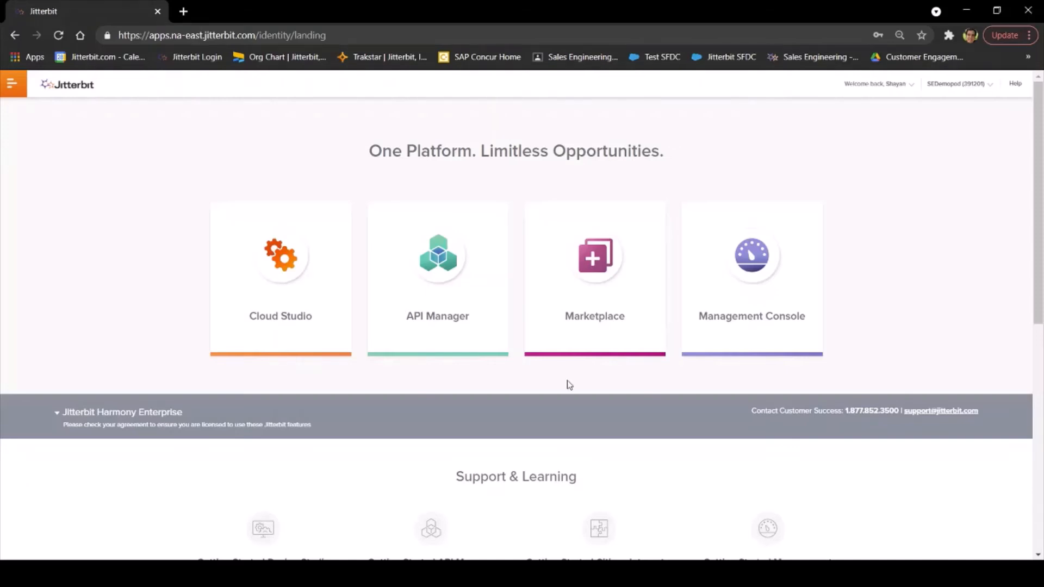
Step: Search the Marketplace for 'netsuite shopify' to list the 6 NetSuite–Shopify templates
left_click(594, 273)
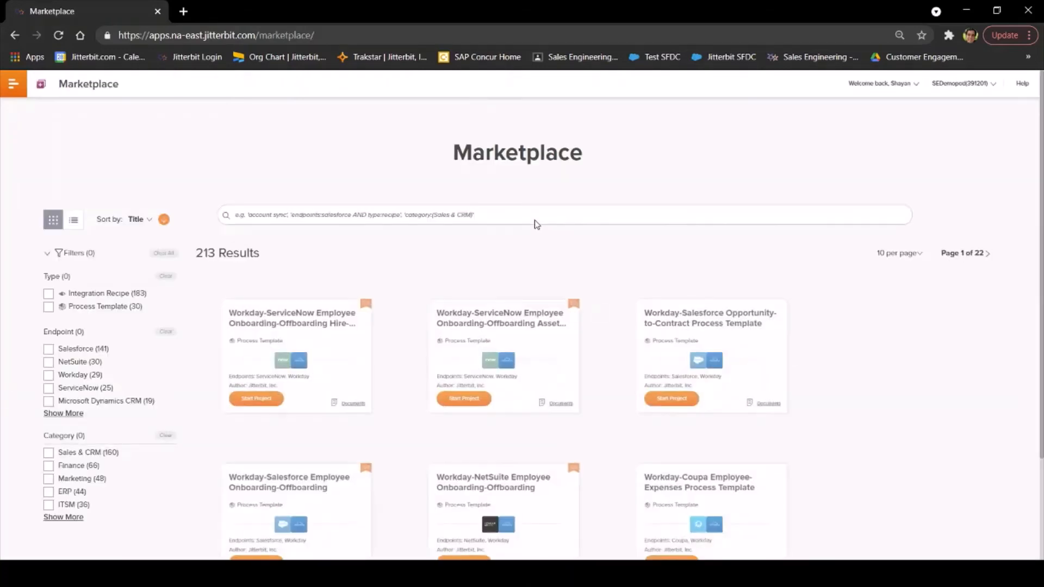
type("netsuite sh")
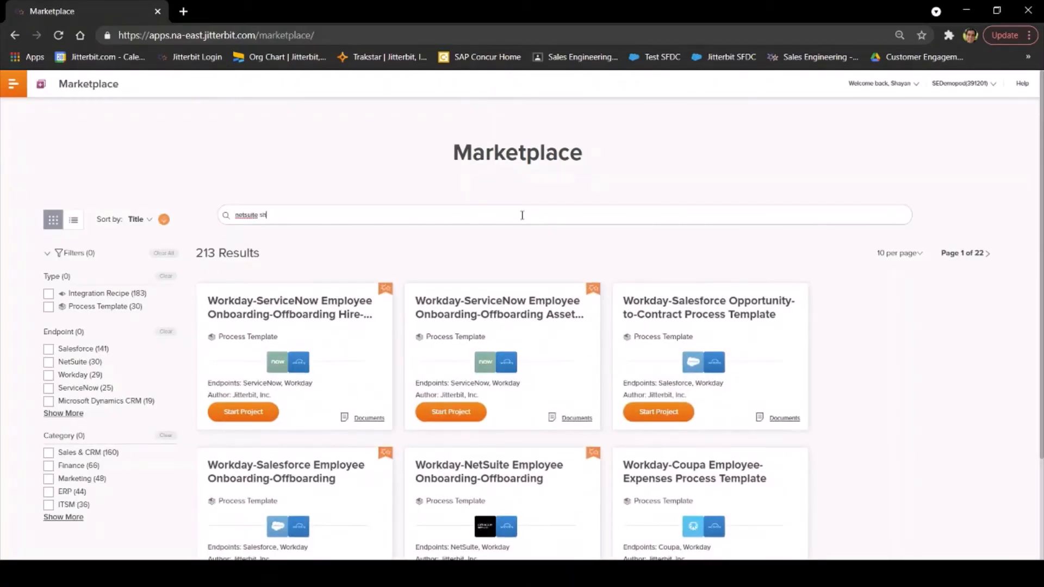
type("shopify")
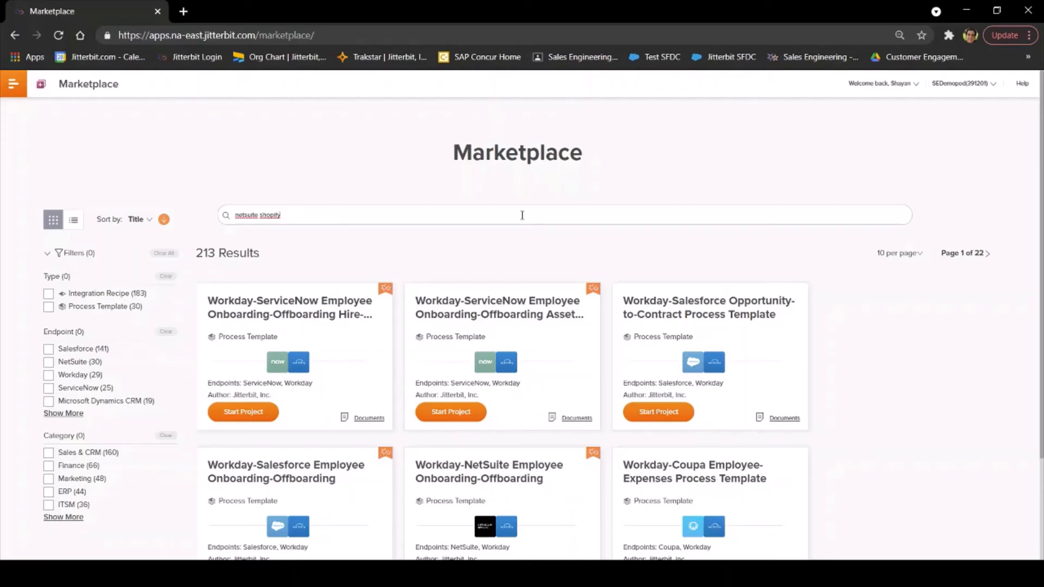
key("Return")
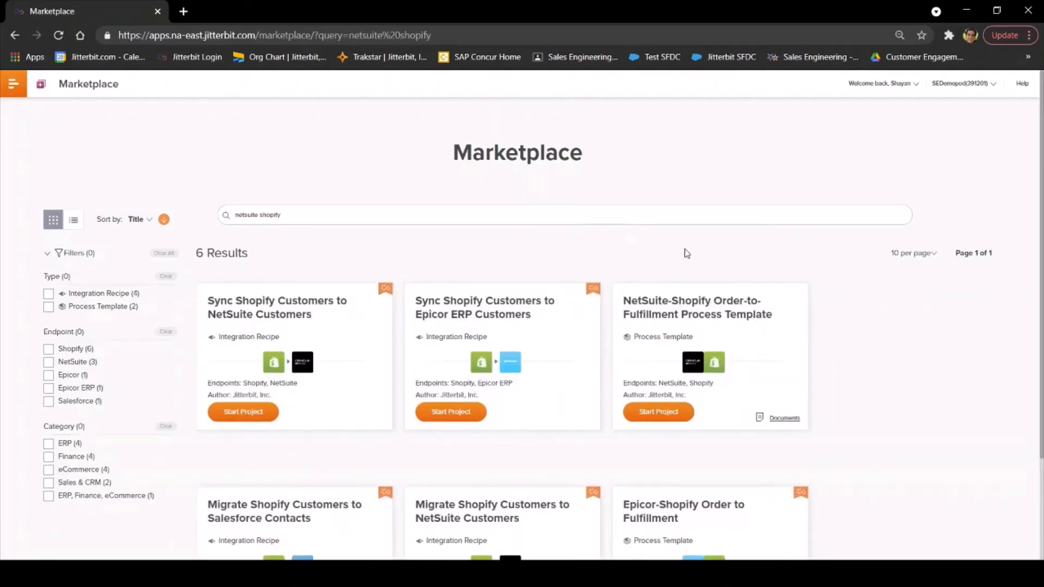
mouse_move(784, 417)
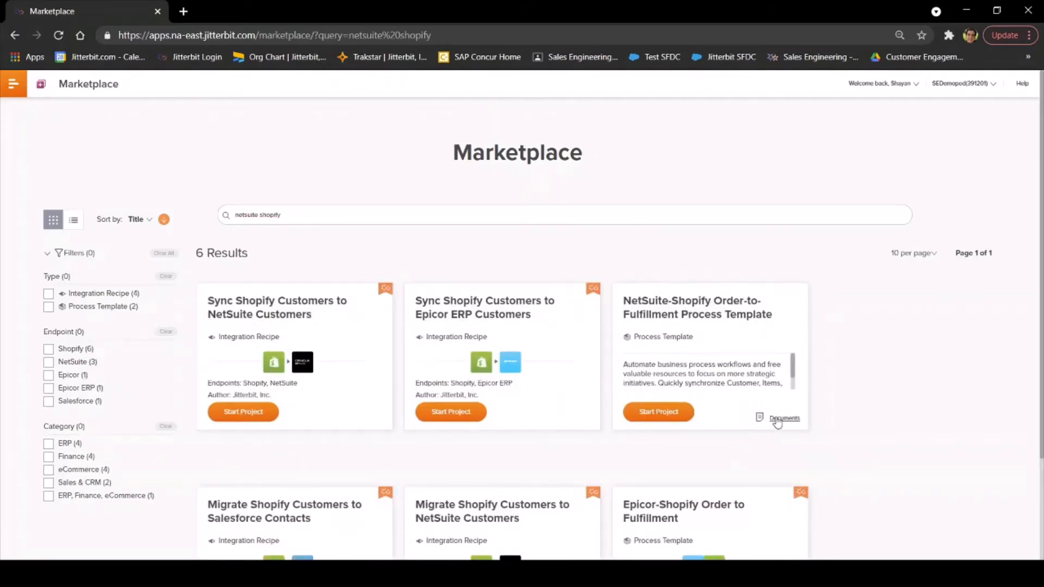
mouse_move(790, 424)
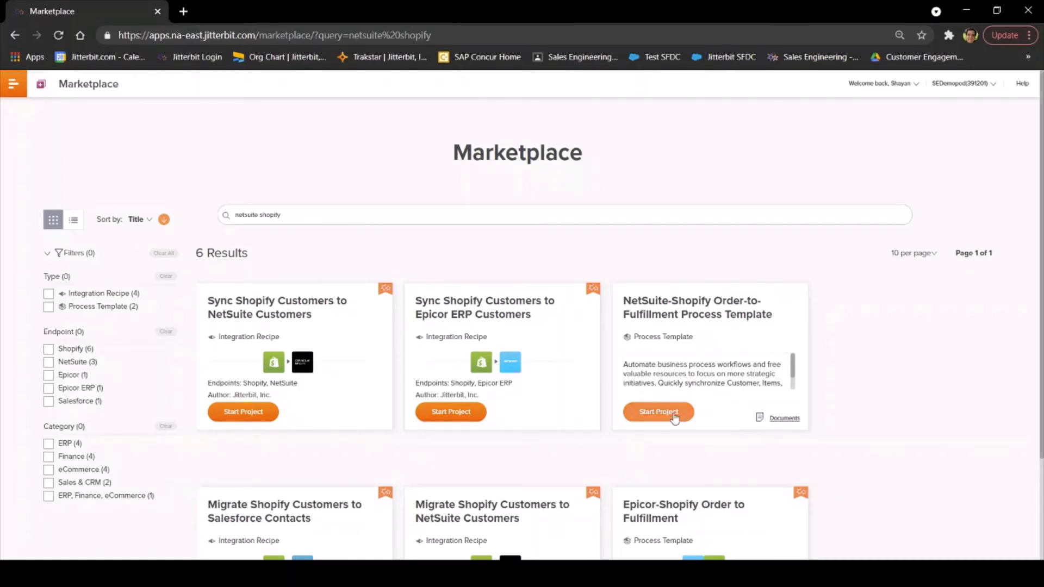
Step: Start a project from the NetSuite-Shopify Order-to-Fulfillment template and select the deployment environment
left_click(658, 411)
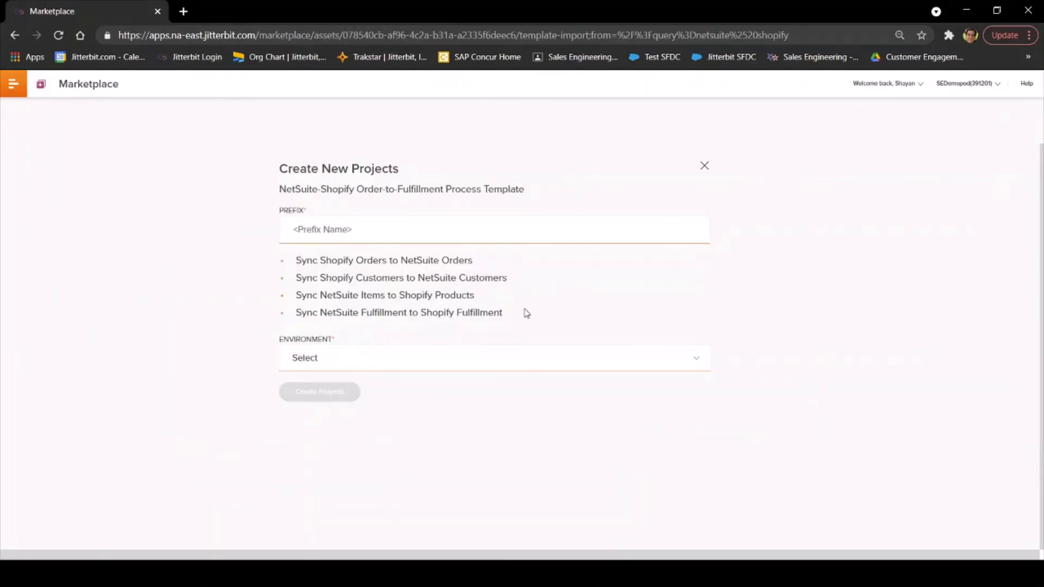
mouse_move(551, 285)
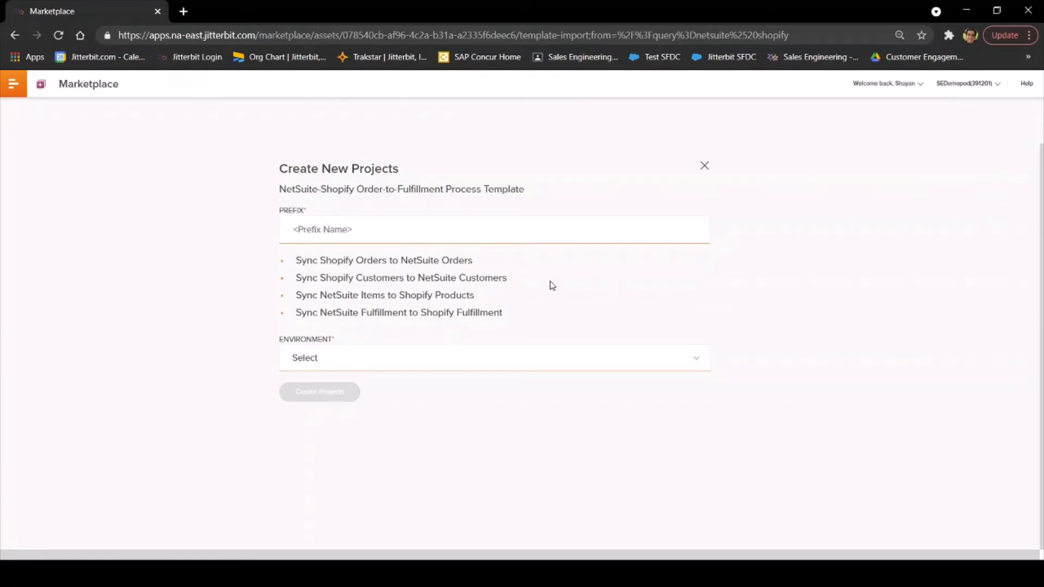
mouse_move(486, 263)
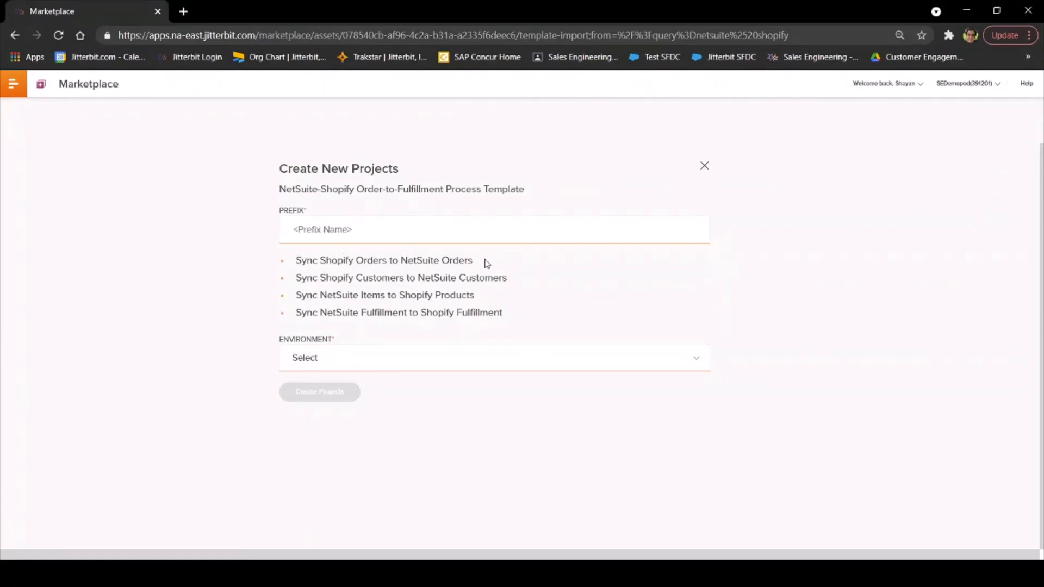
left_click(493, 358)
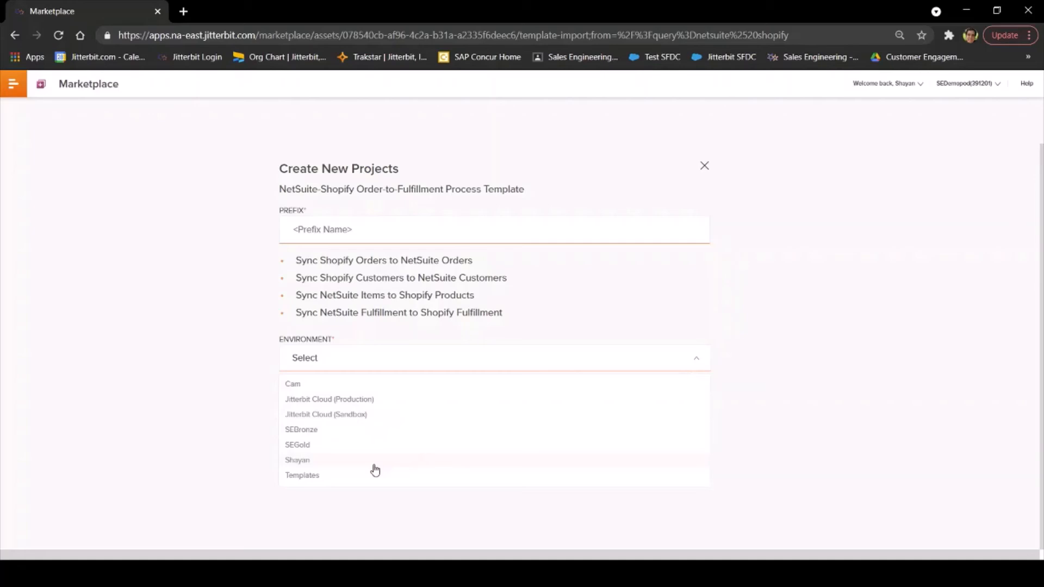
left_click(297, 458)
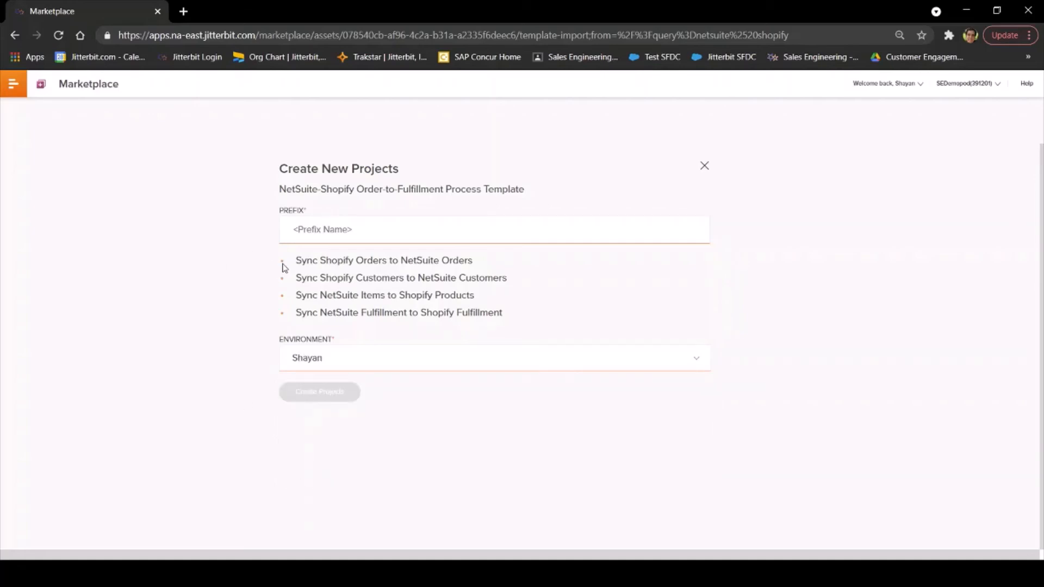